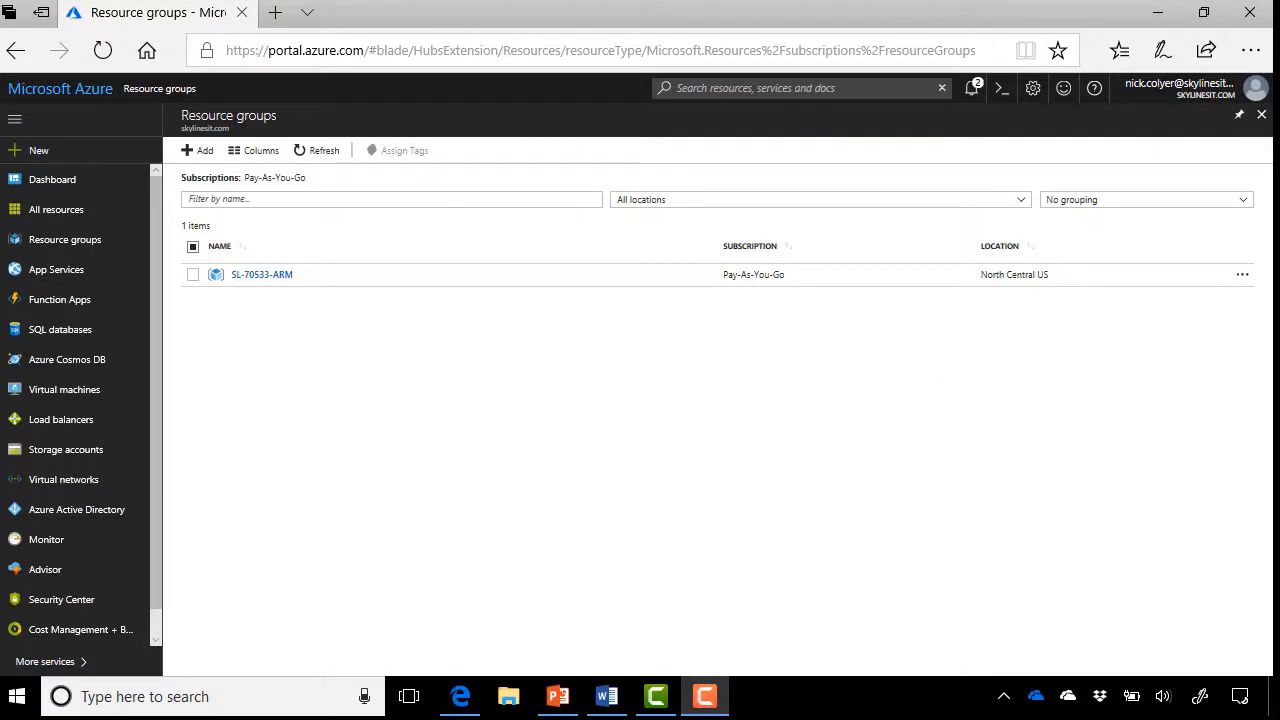
- Start a new resource group named SL-70533-VMs on Pay-As-You-Go in North Central US
click(64, 240)
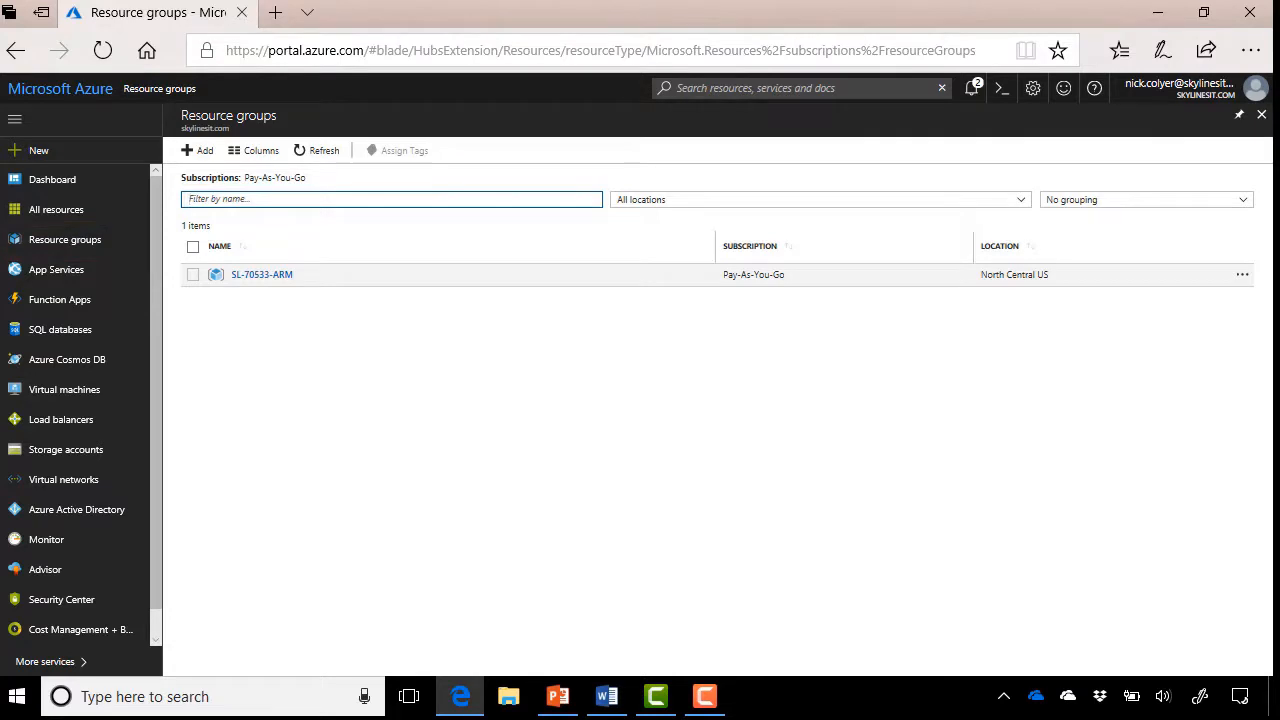
click(198, 150)
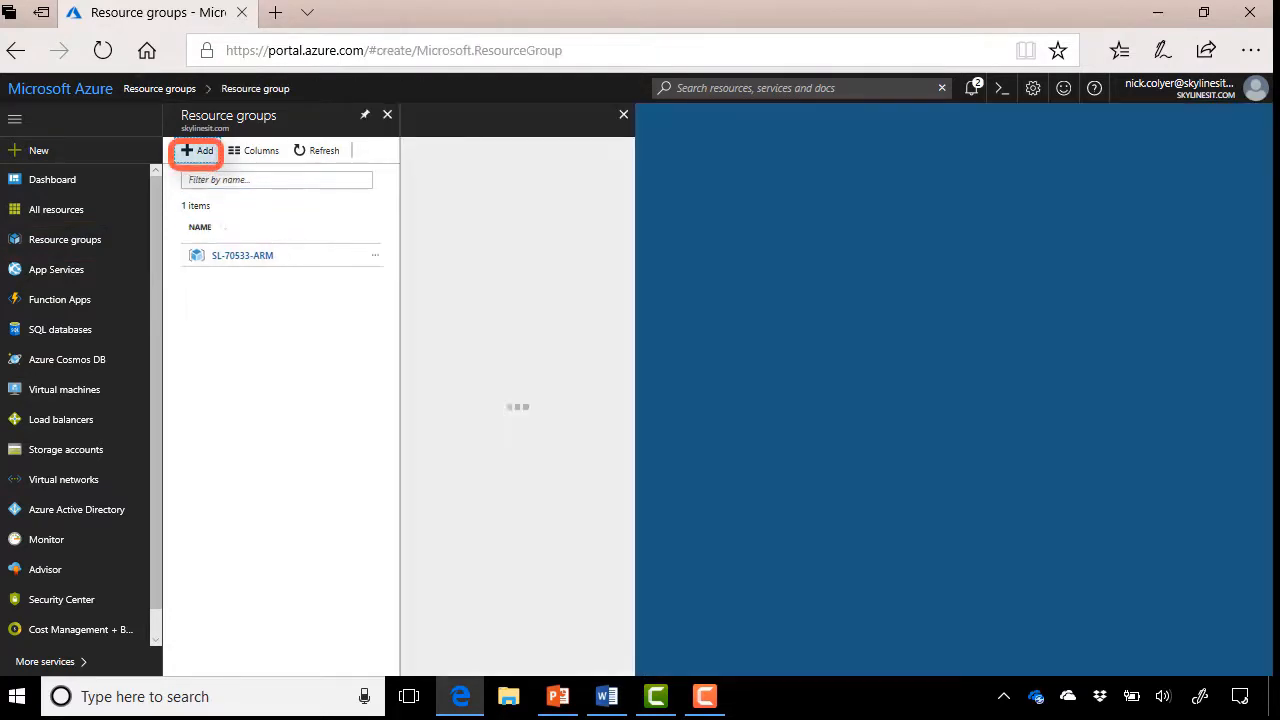
click(196, 150)
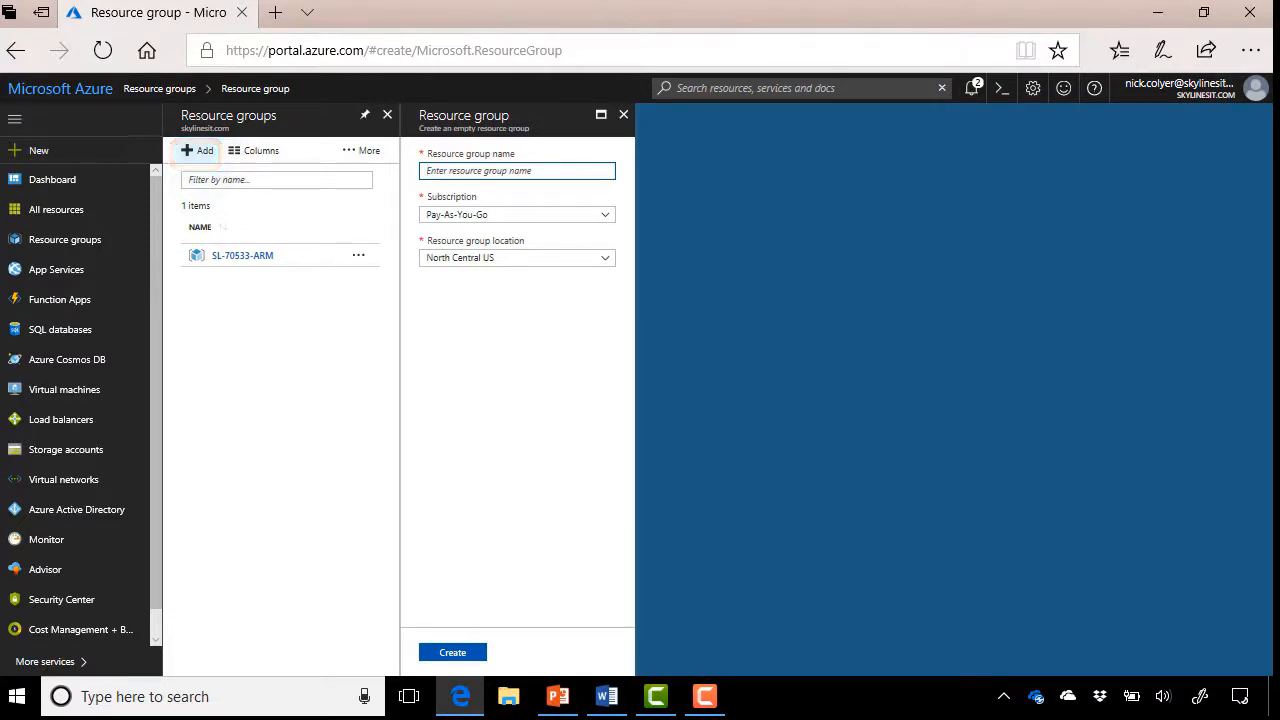
text(SL-70533)
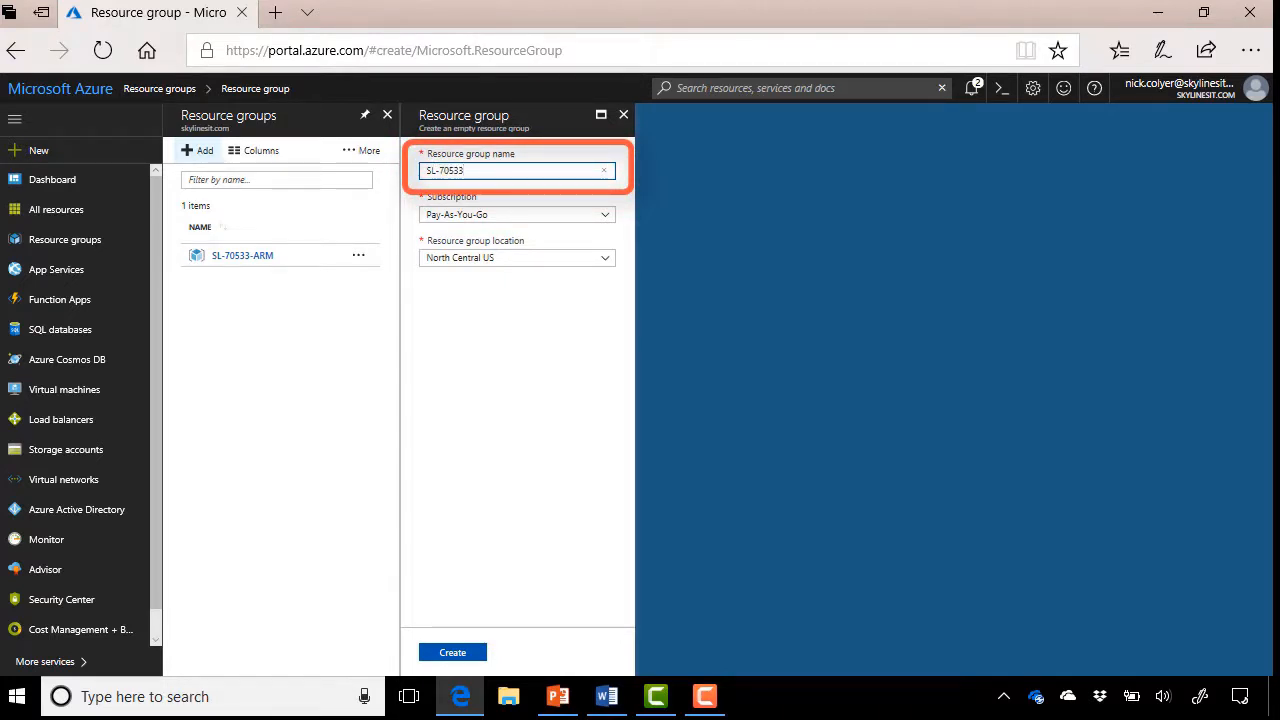
text(-VMs)
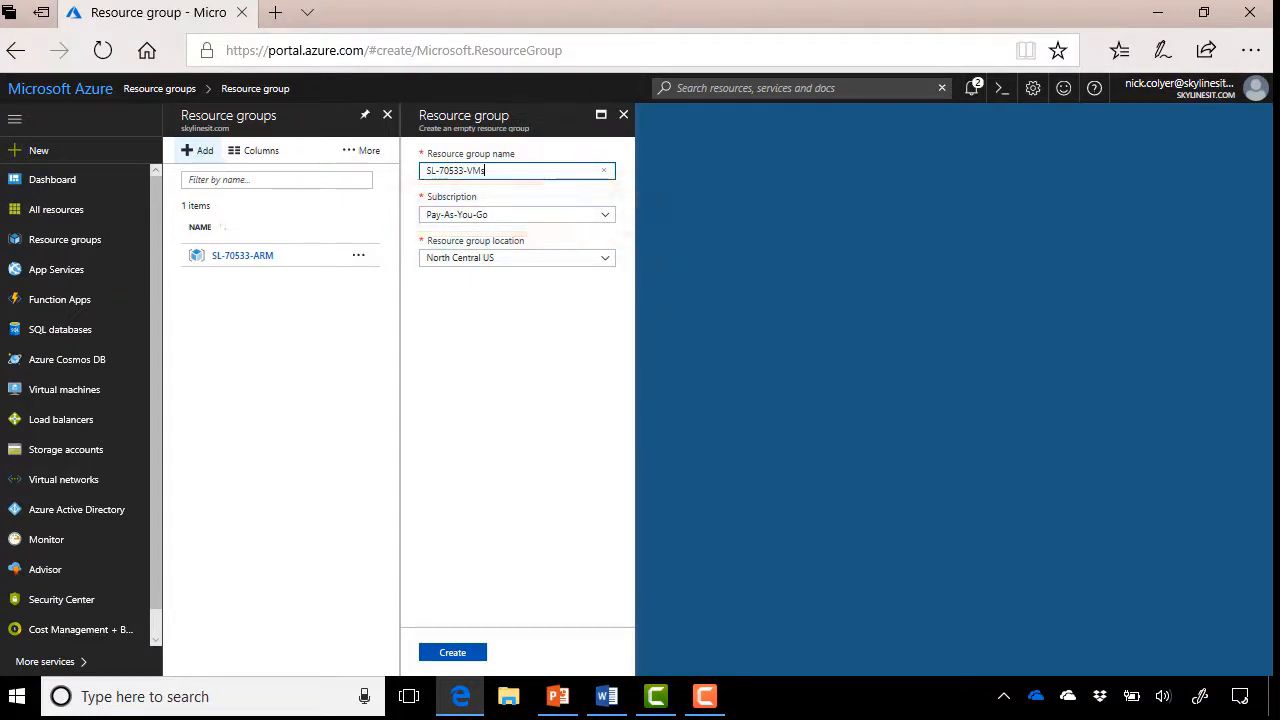
click(516, 256)
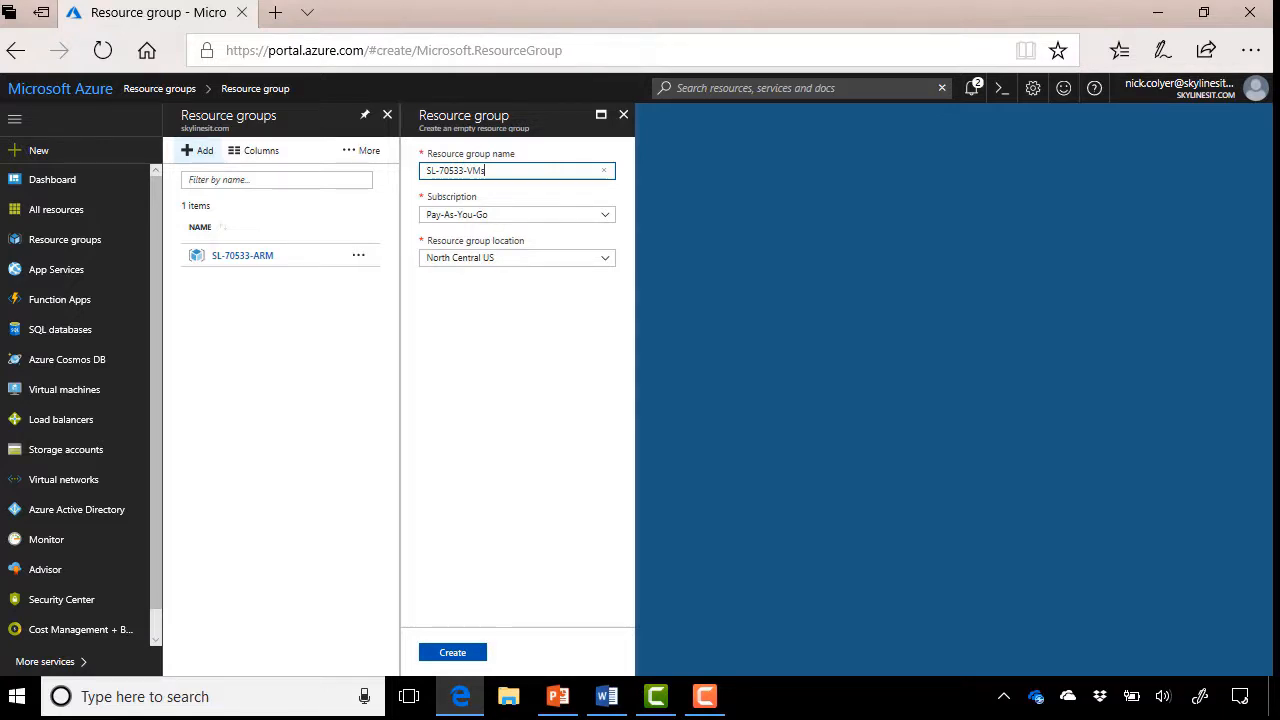
click(452, 652)
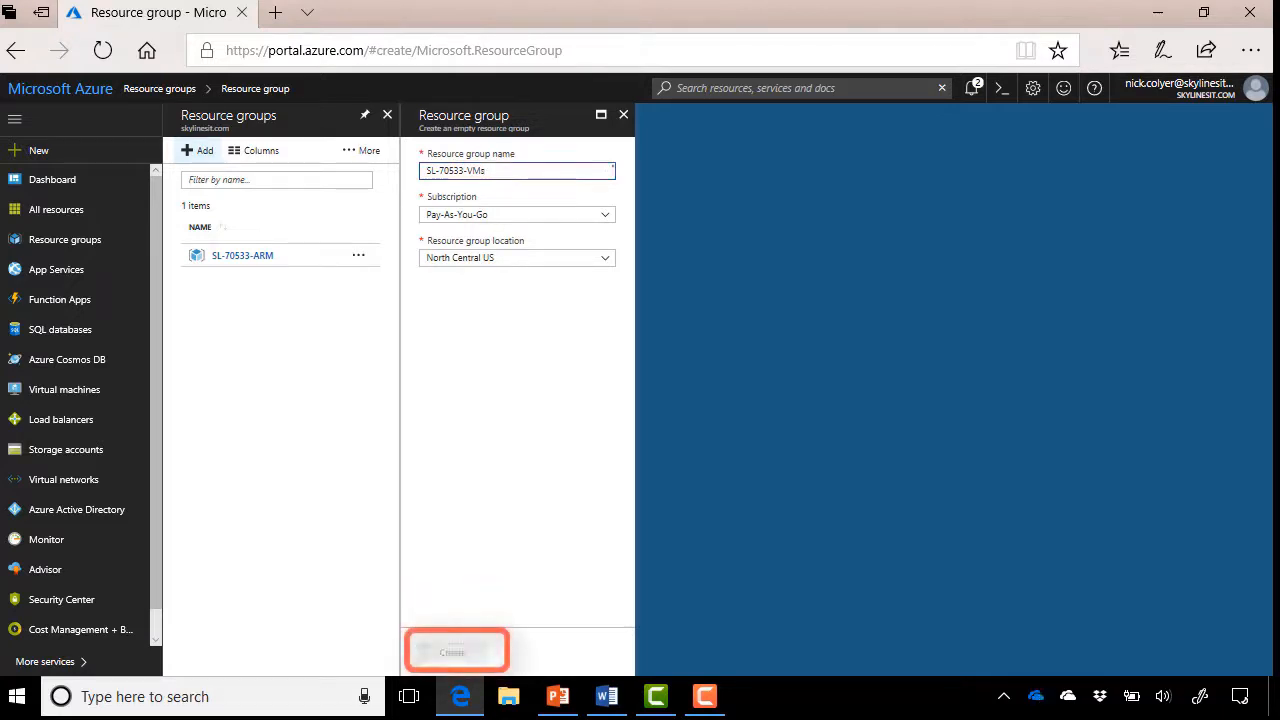
- Create SL-70533-VMs, refresh the resource group list and view its empty overview
click(452, 652)
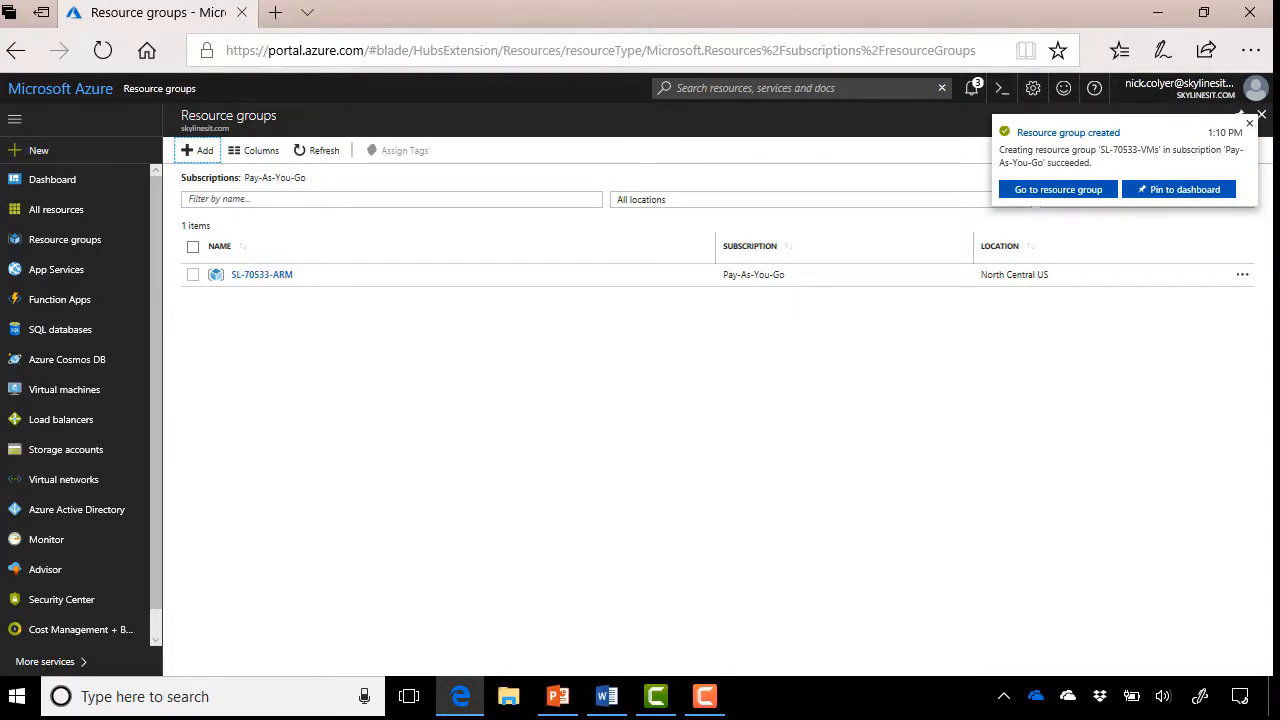
click(316, 150)
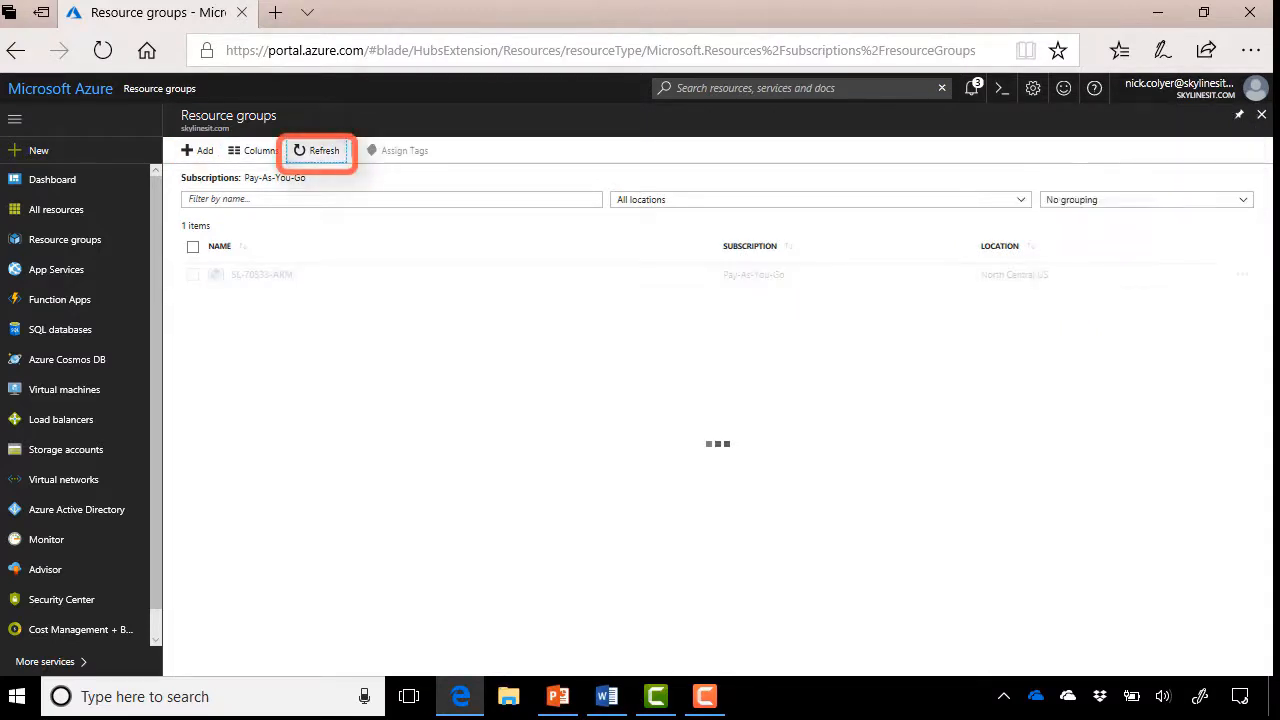
click(316, 150)
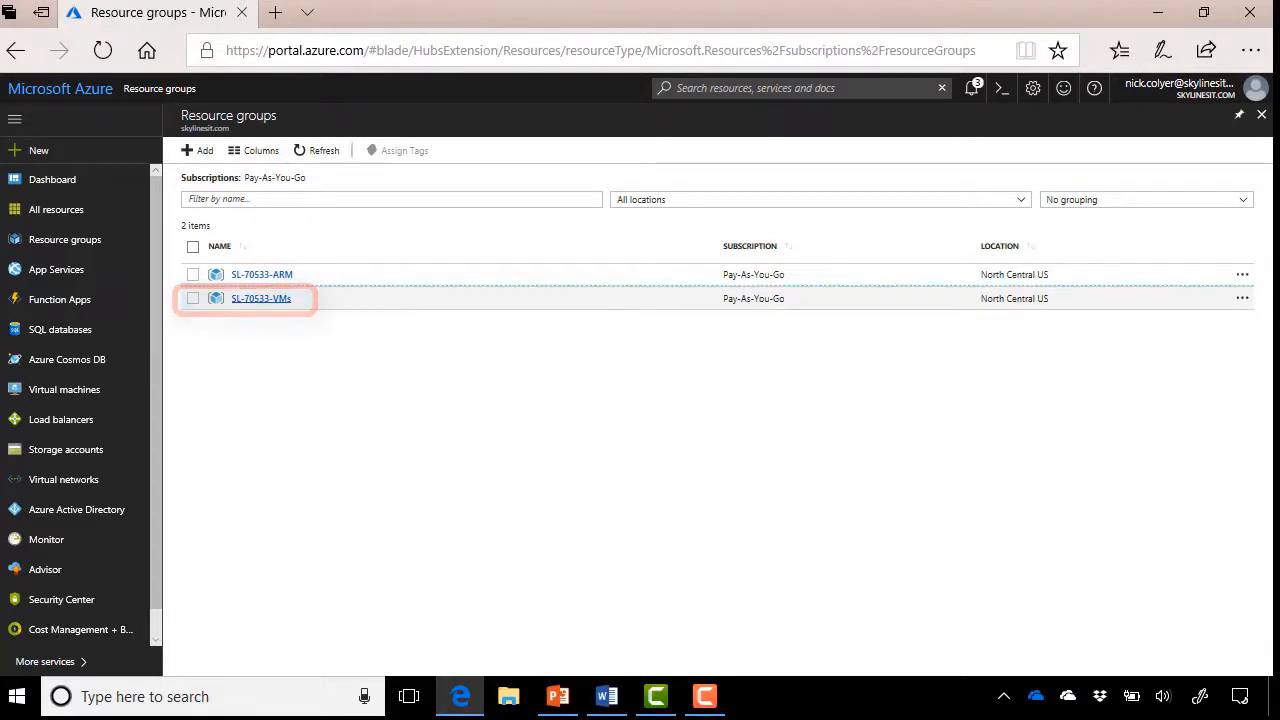
click(260, 298)
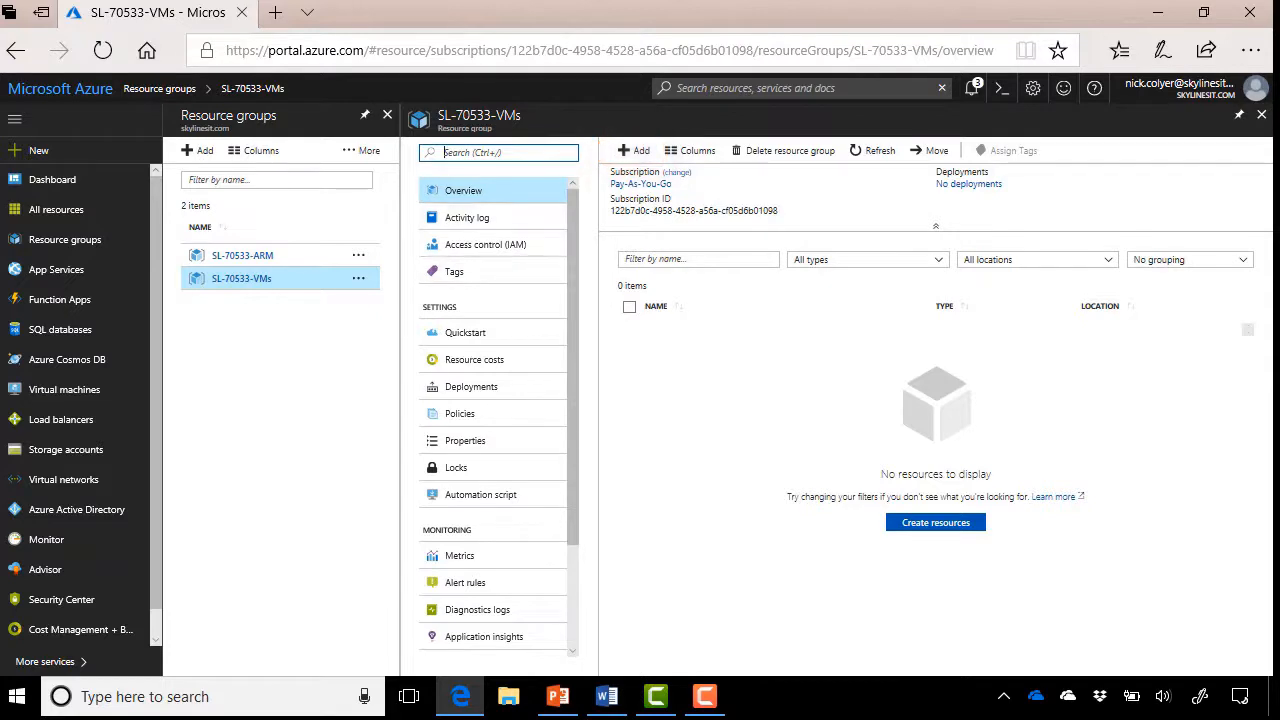
mouse_move(40, 150)
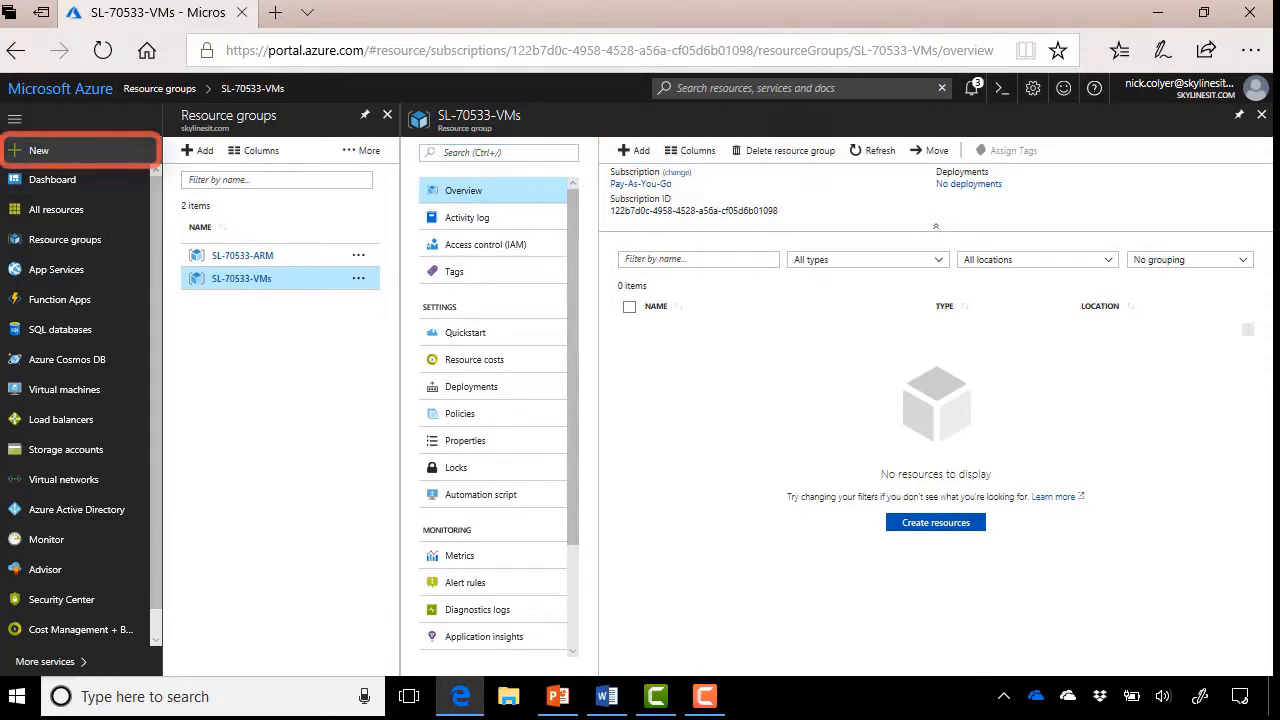
- Start a new Windows Server 2016 virtual machine from the Popular resources
click(40, 150)
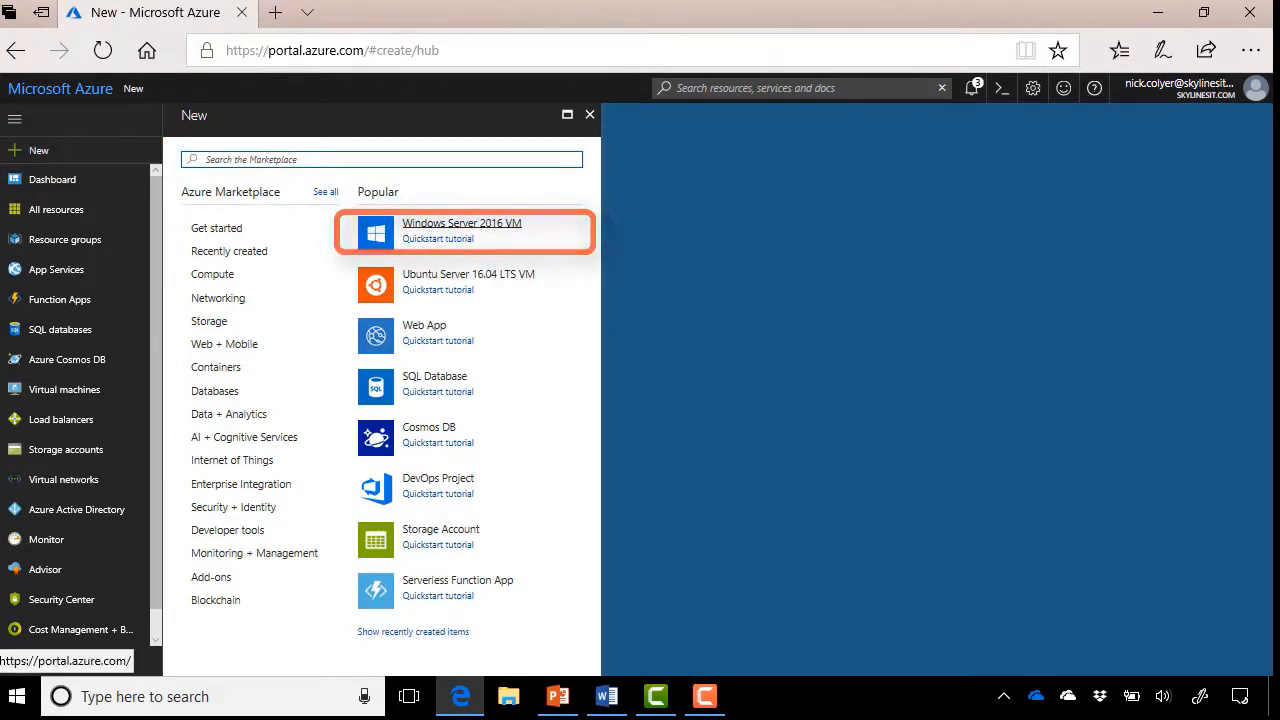
click(460, 230)
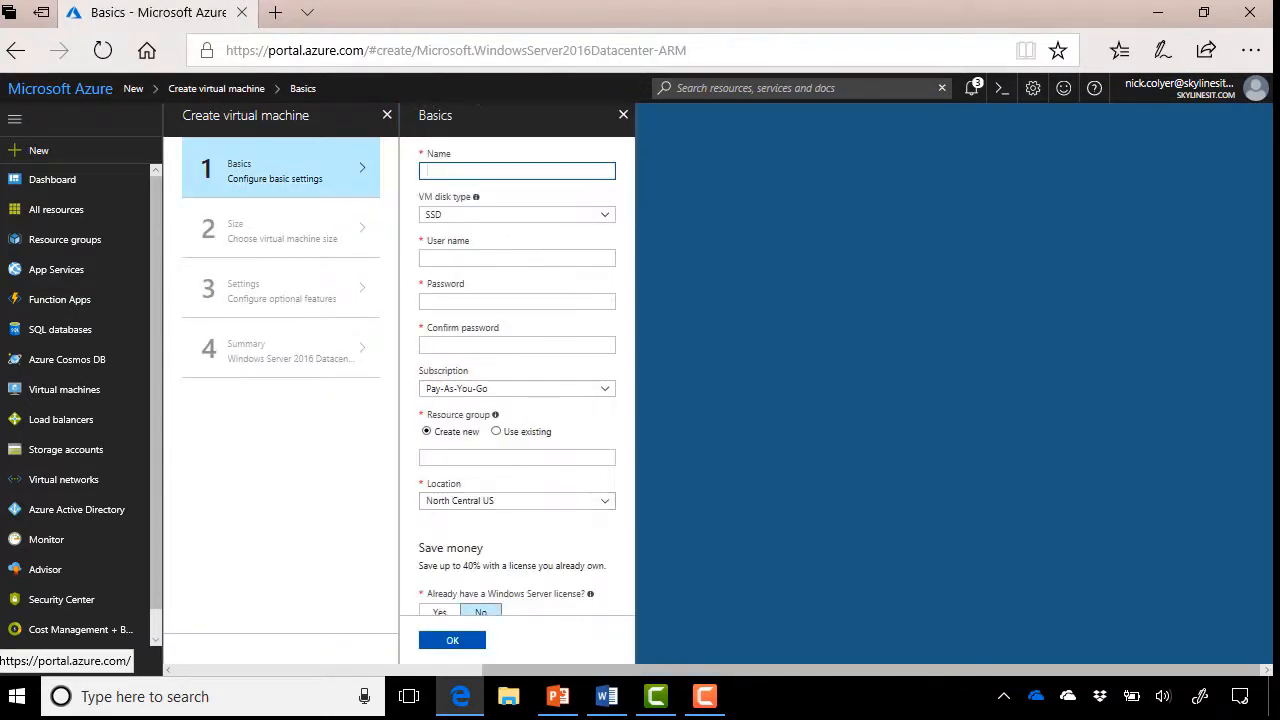
- Fill Basics with name SL-VM01, SSD disk type, user sladmin and a confirmed password
click(452, 640)
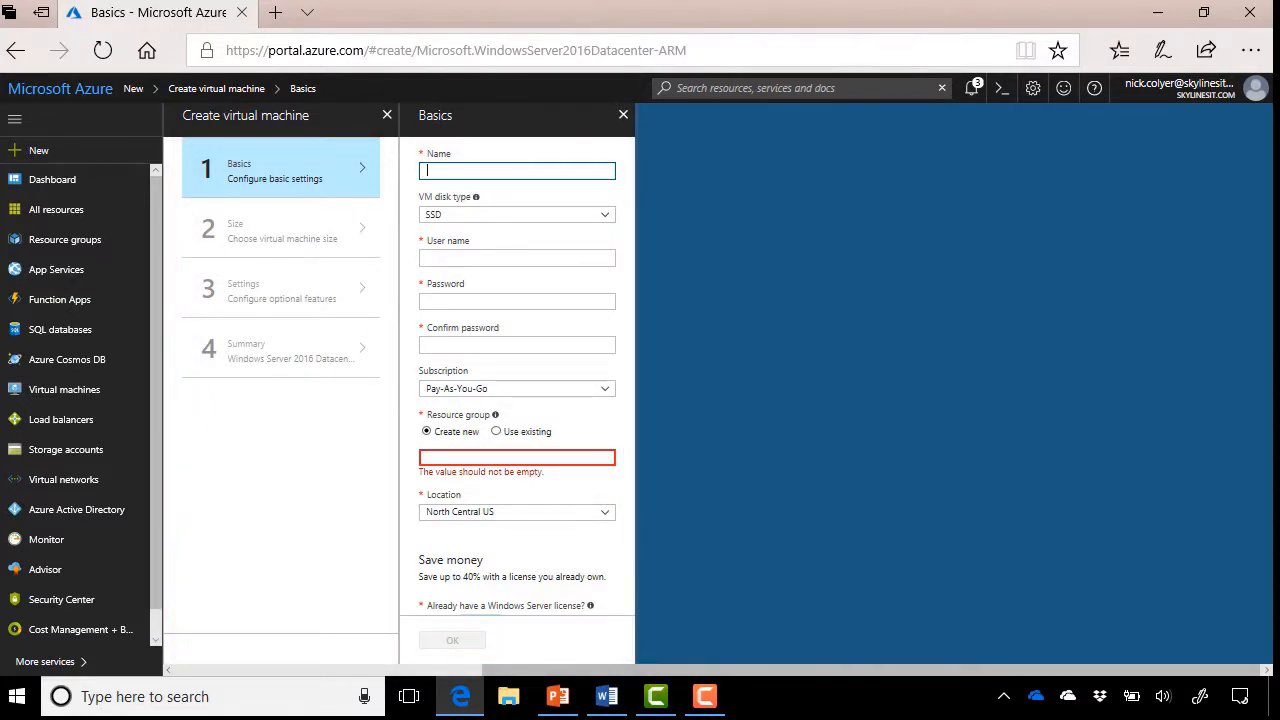
text(SL-VM01)
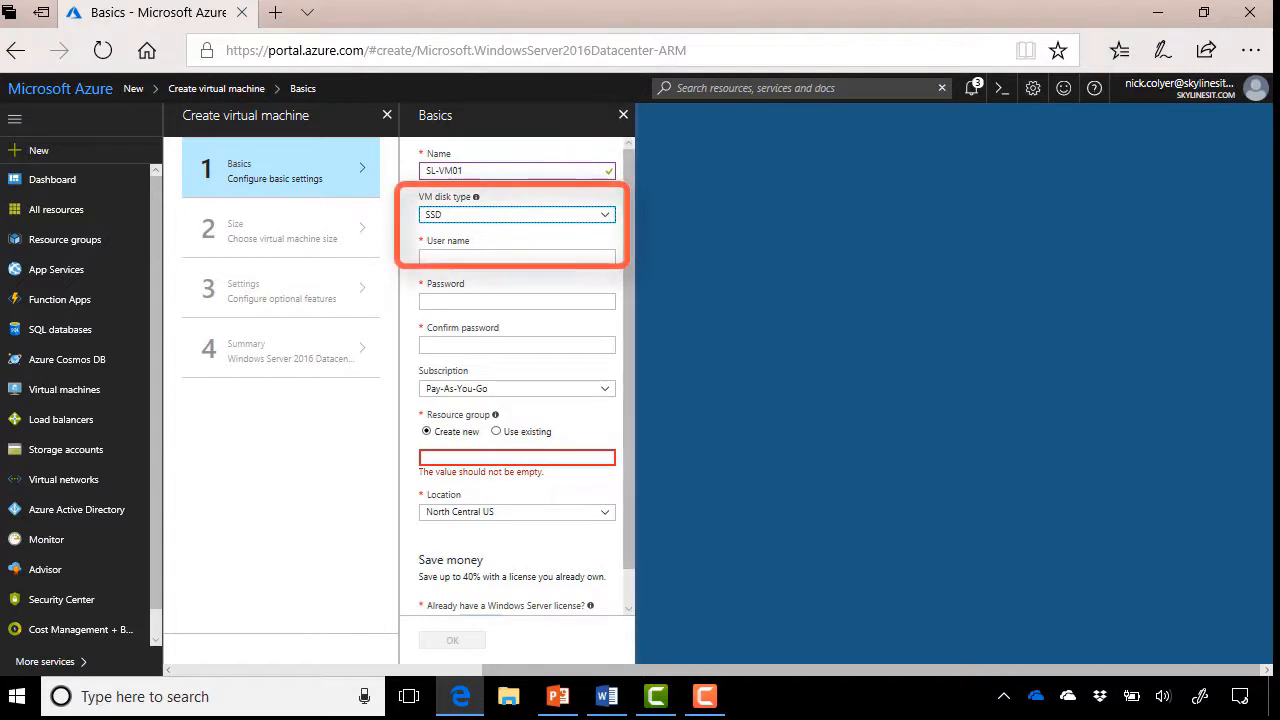
click(516, 214)
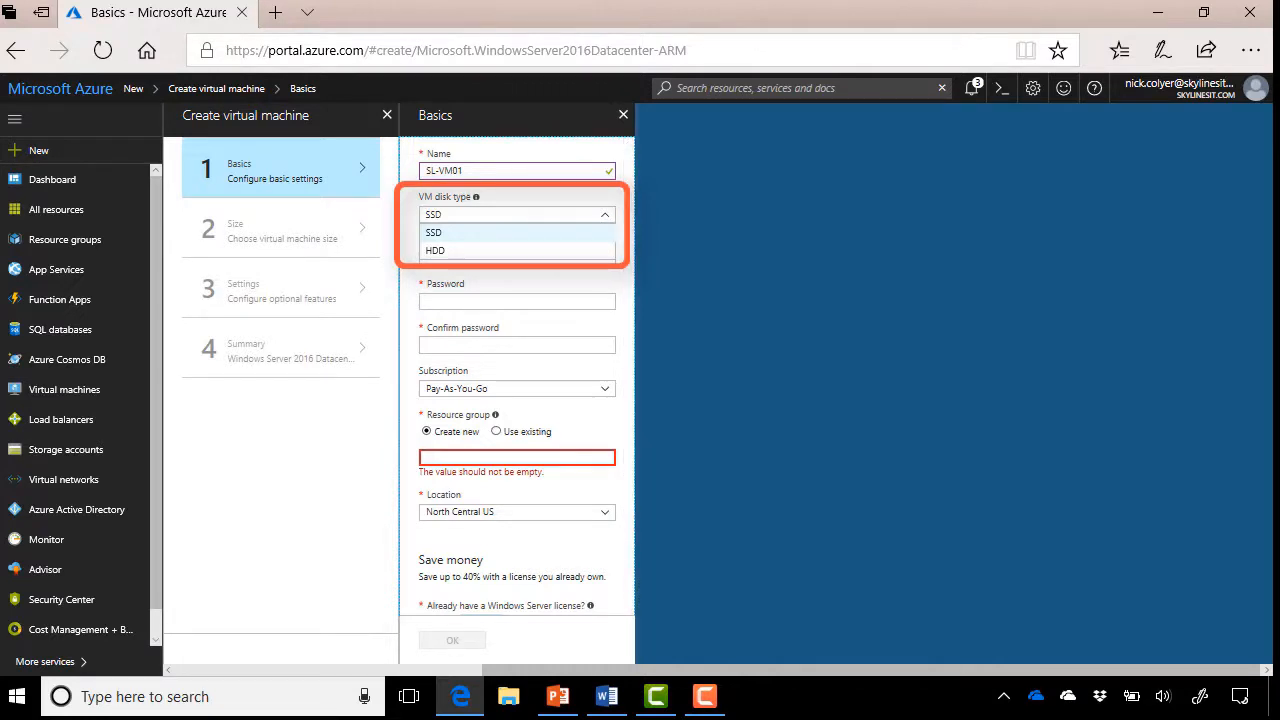
click(432, 232)
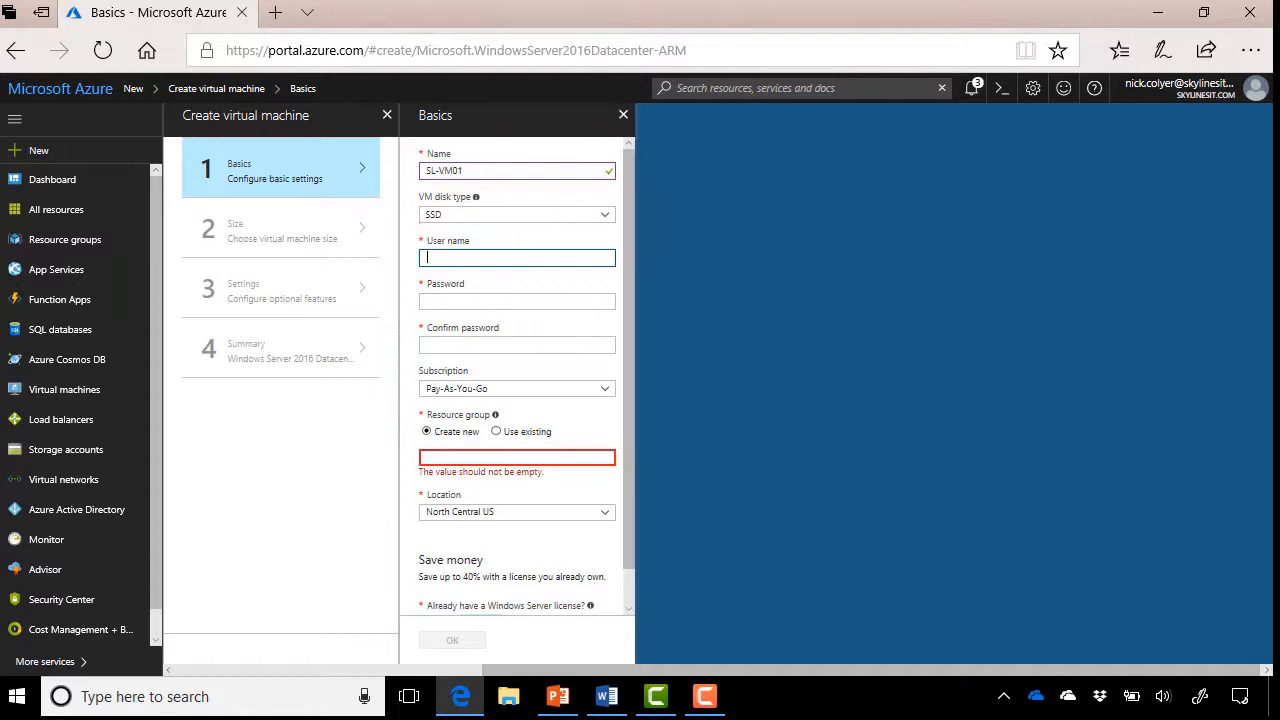
text(sladmin)
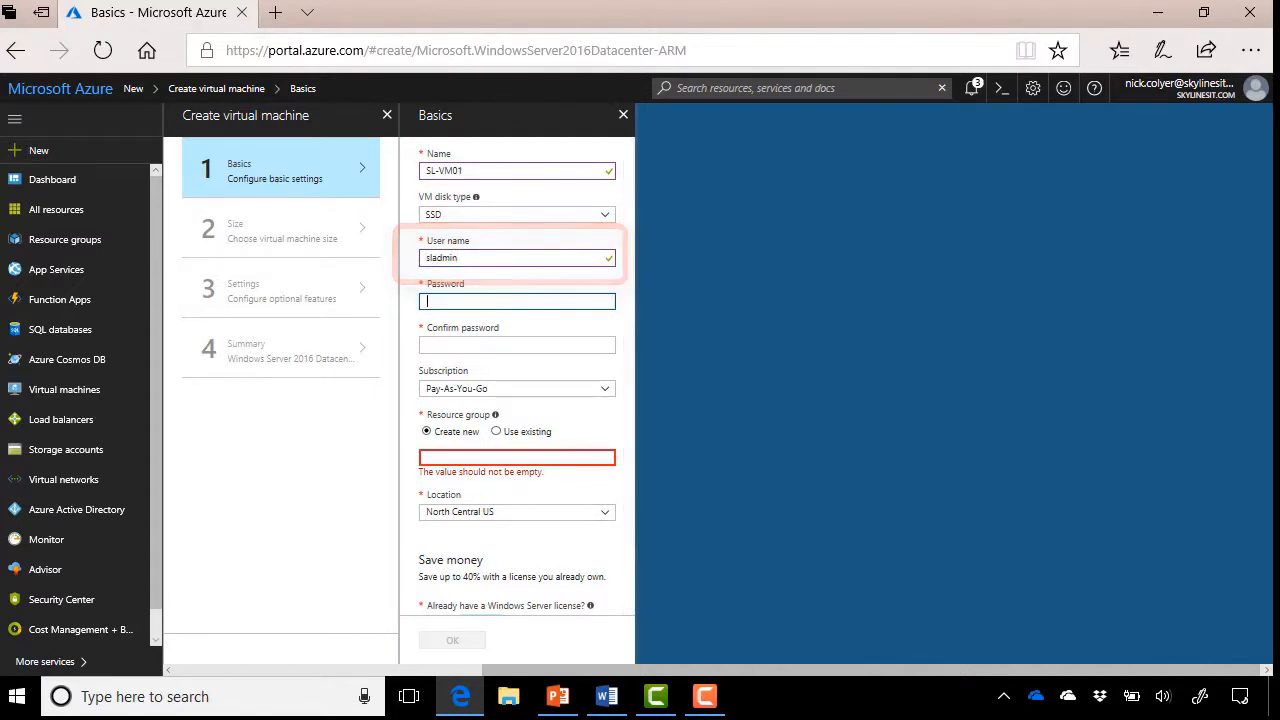
text(••••)
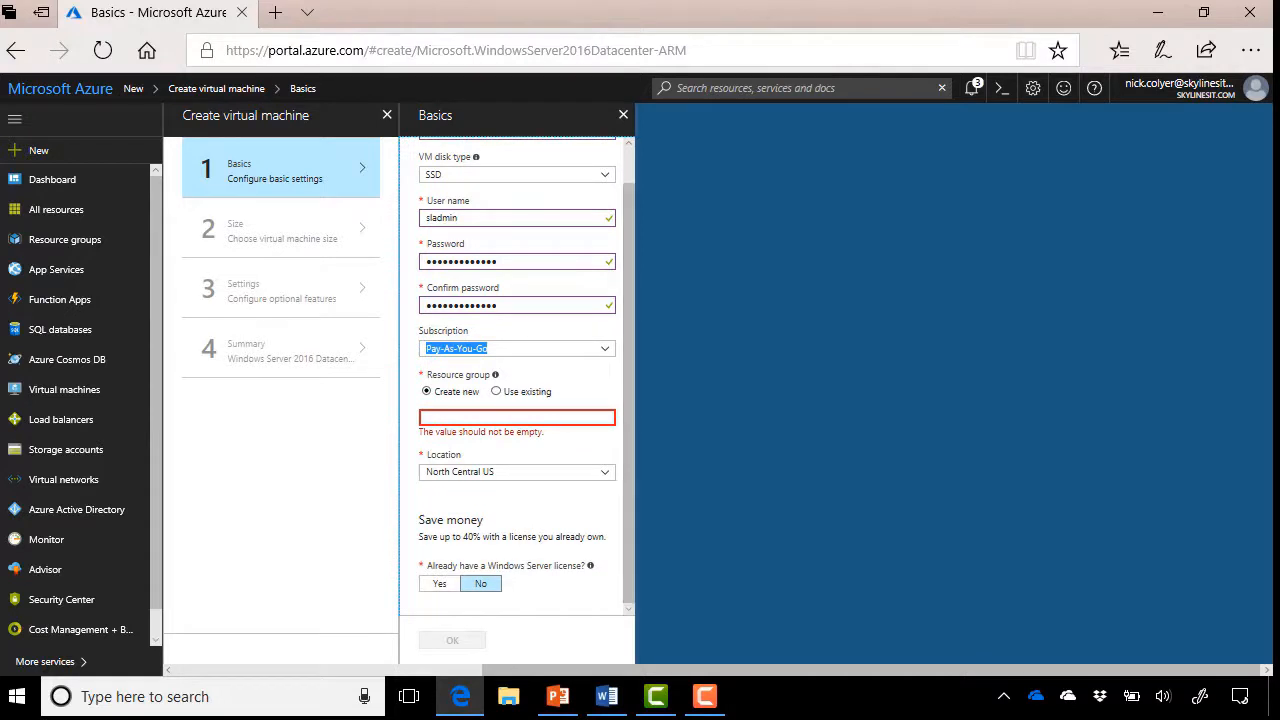
- Assign the VM to the existing SL-70533-VMs resource group in North Central US
click(496, 402)
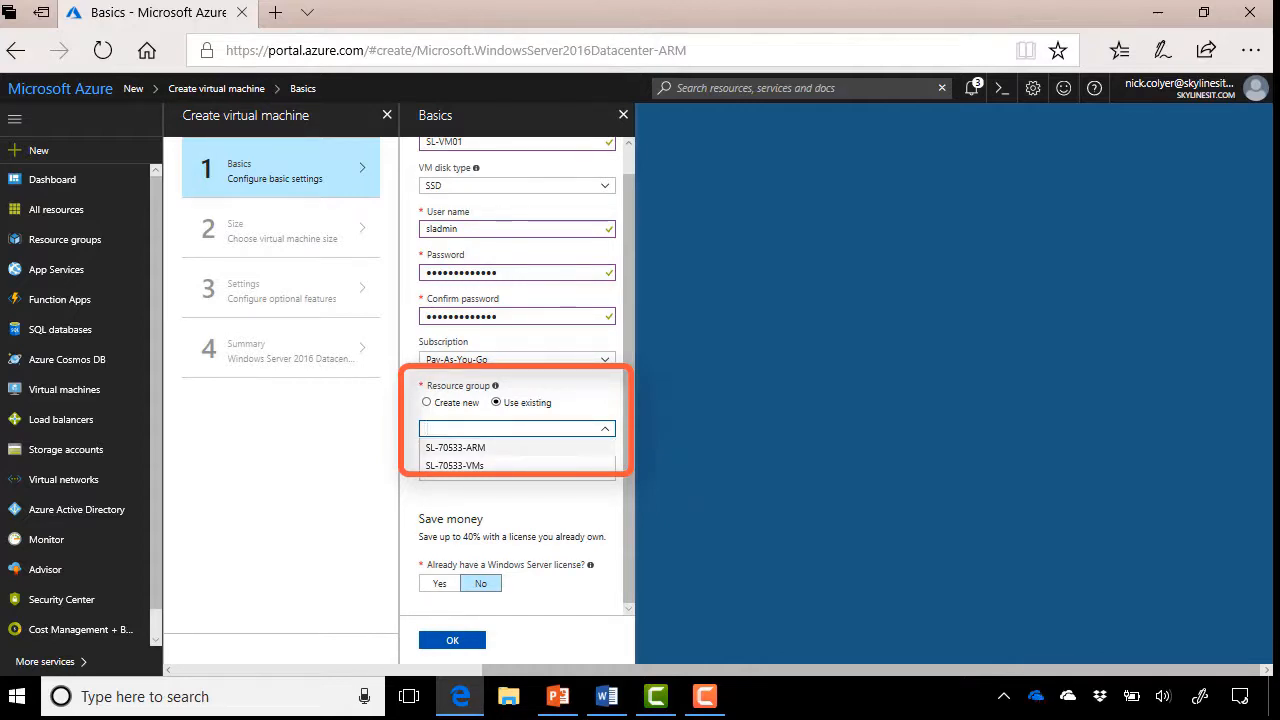
click(456, 464)
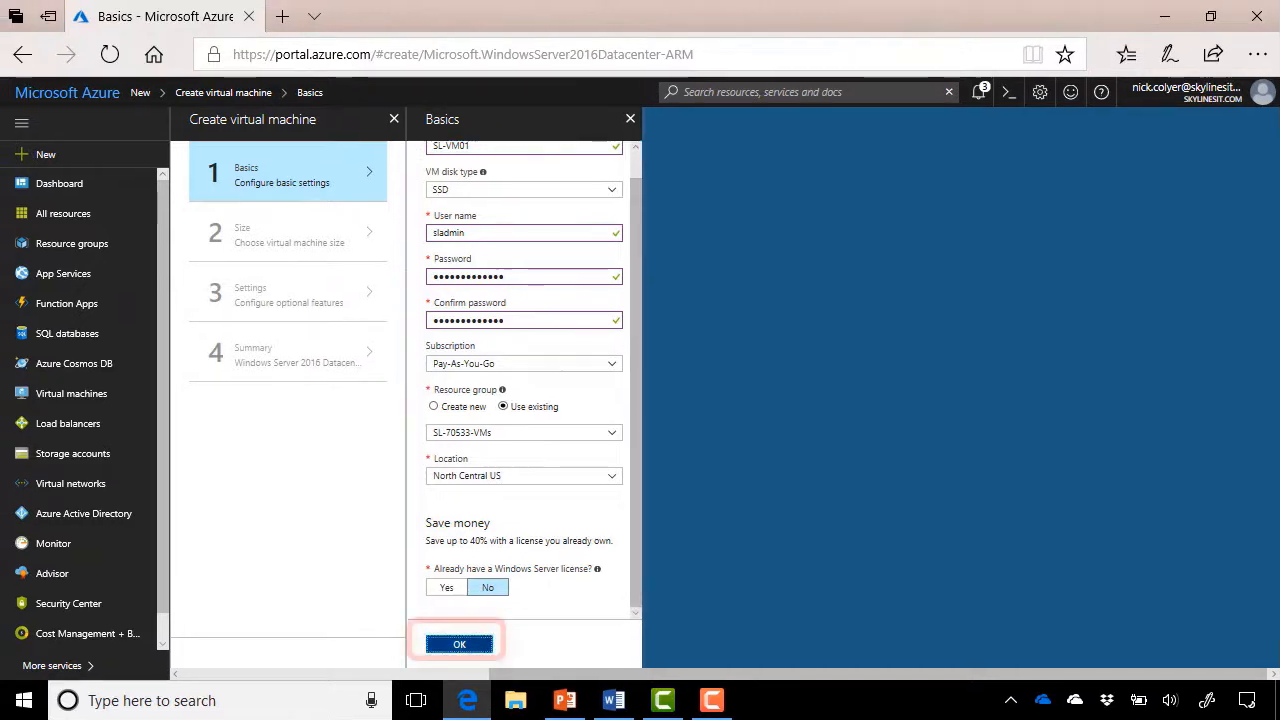
- Accept Basics, view all sizes and select the B2S Standard size for the VM
click(460, 644)
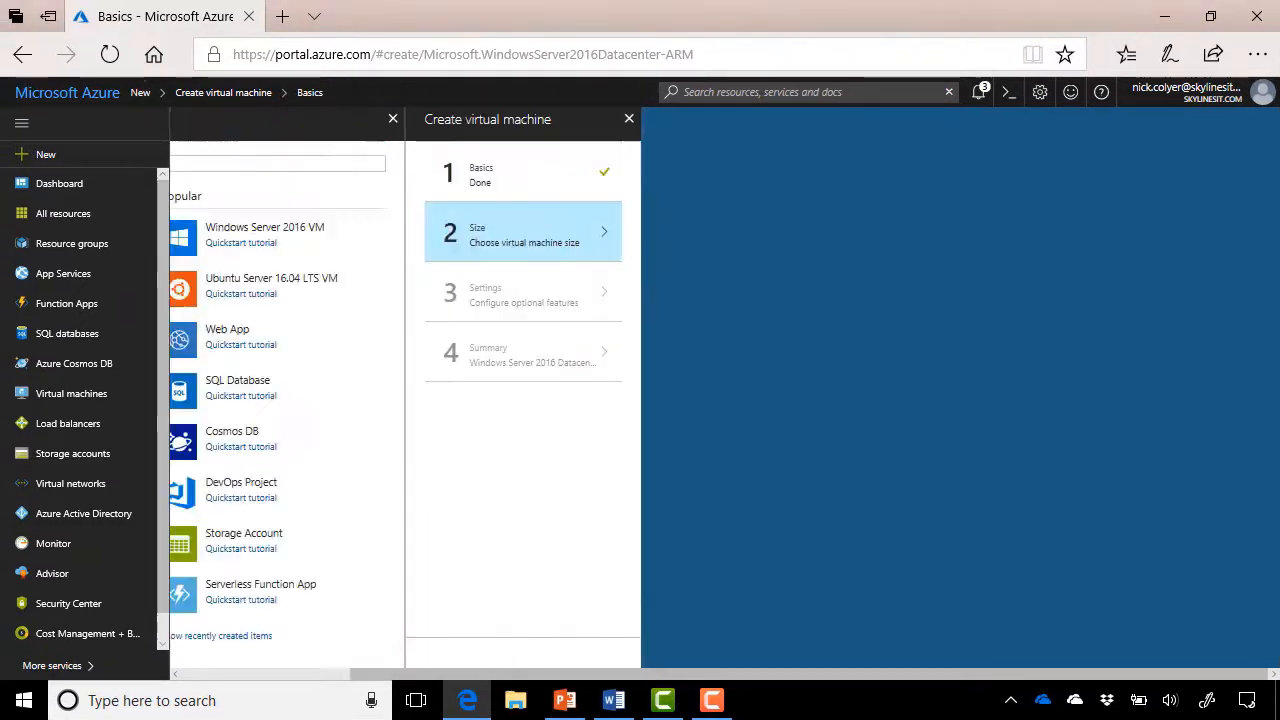
click(522, 232)
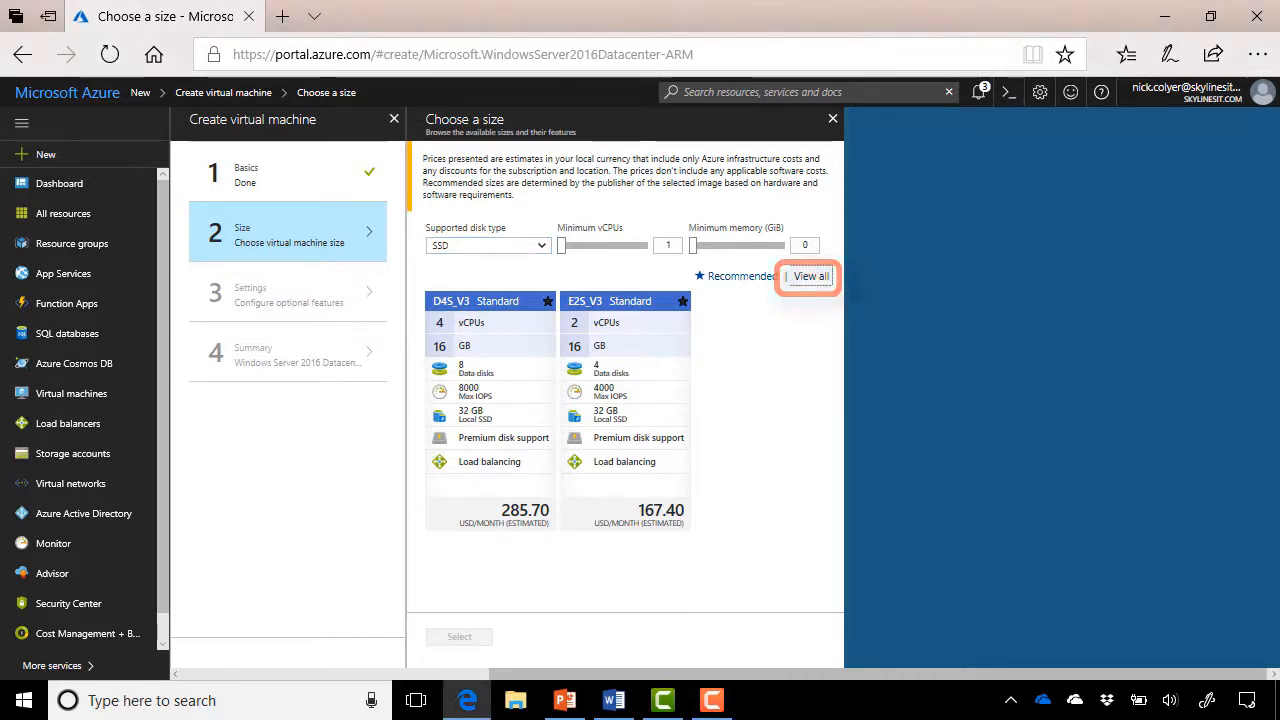
click(810, 276)
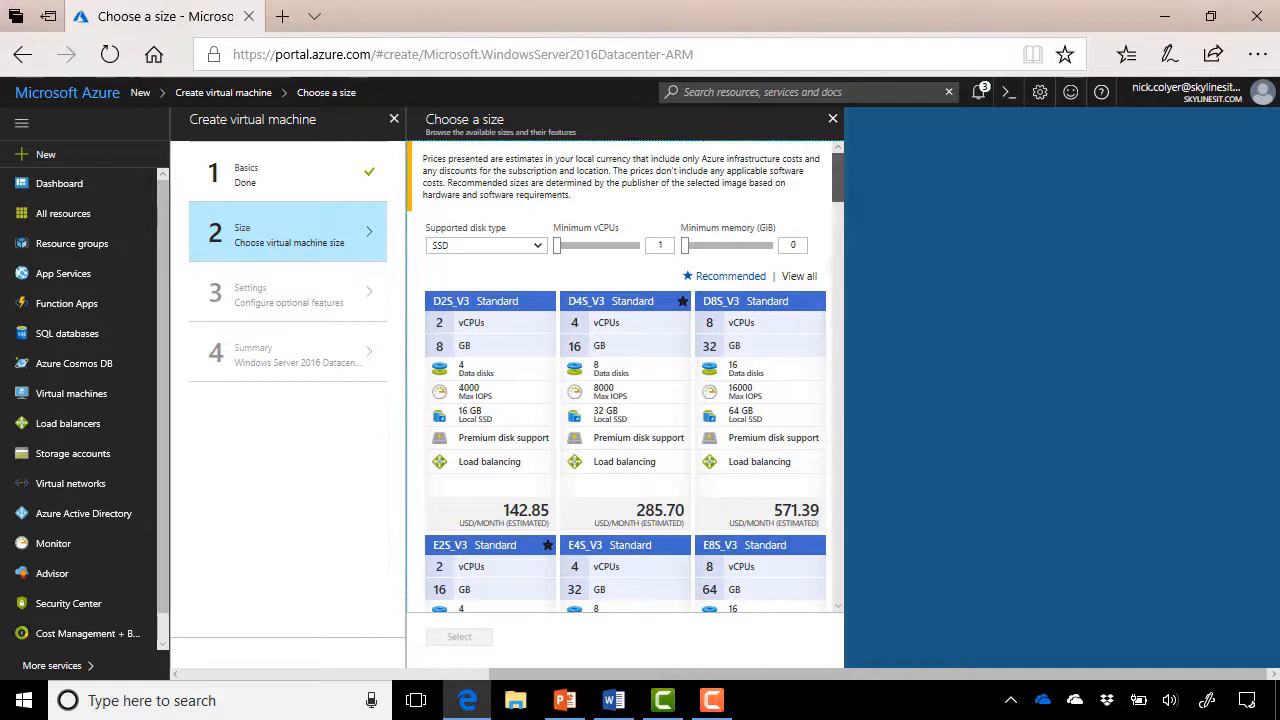
scroll(down, 3)
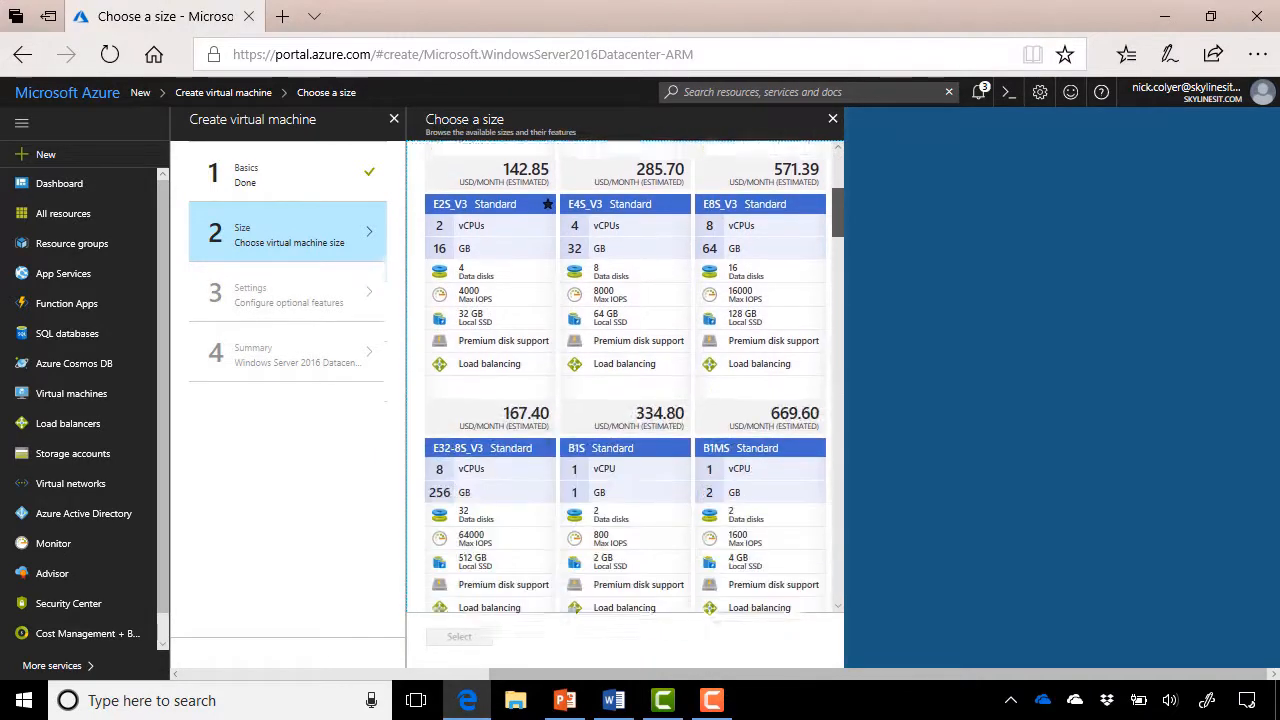
scroll(down, 3)
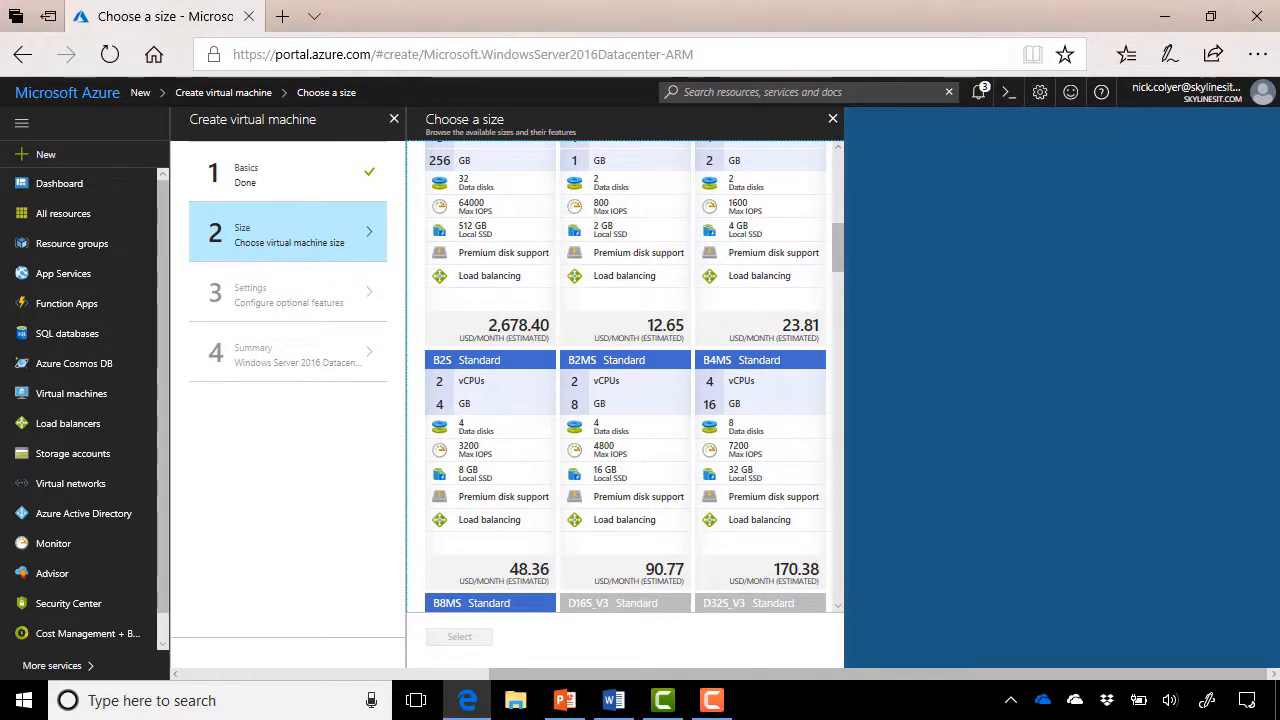
click(488, 460)
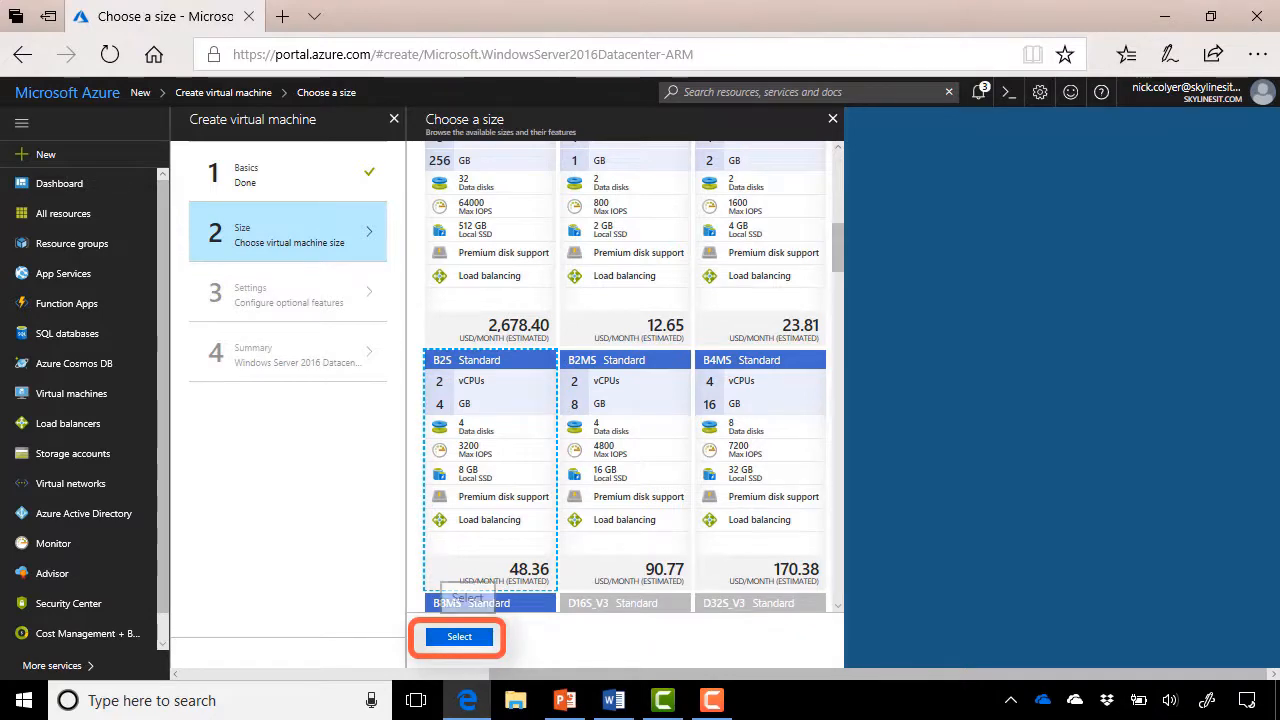
click(458, 636)
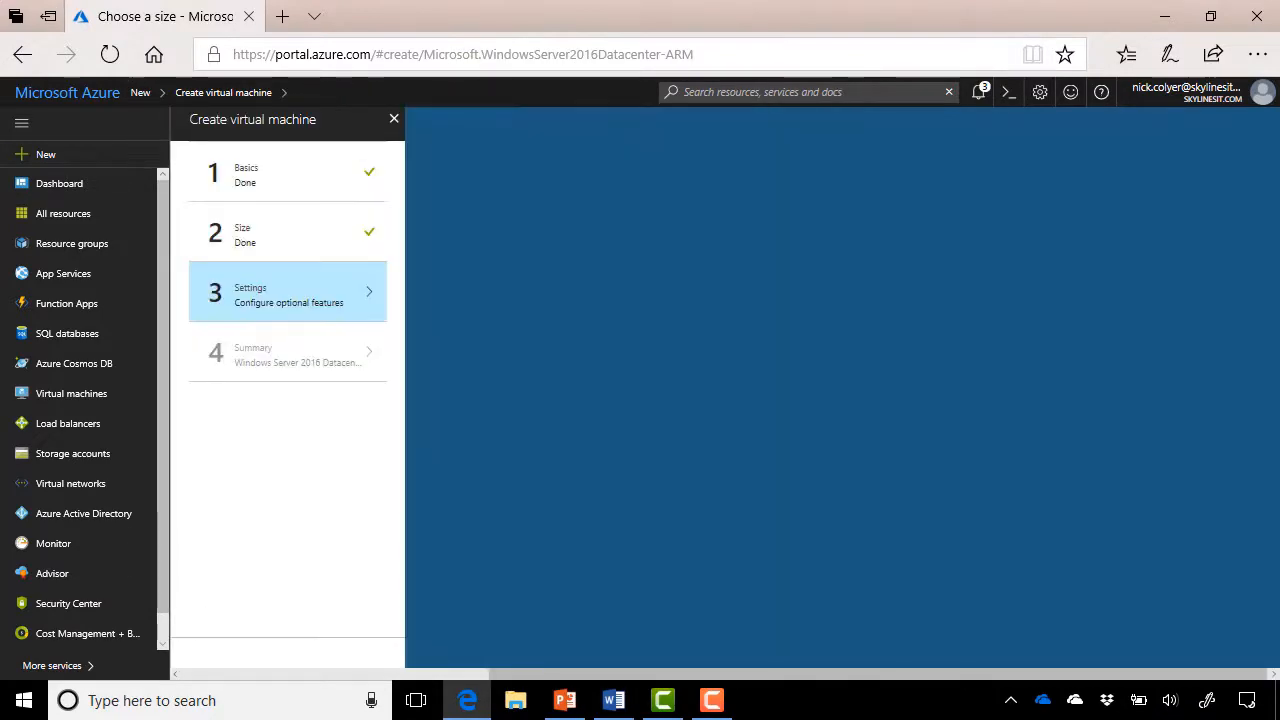
- In Settings, preview unmanaged disks then keep Use managed disks set to Yes
click(288, 292)
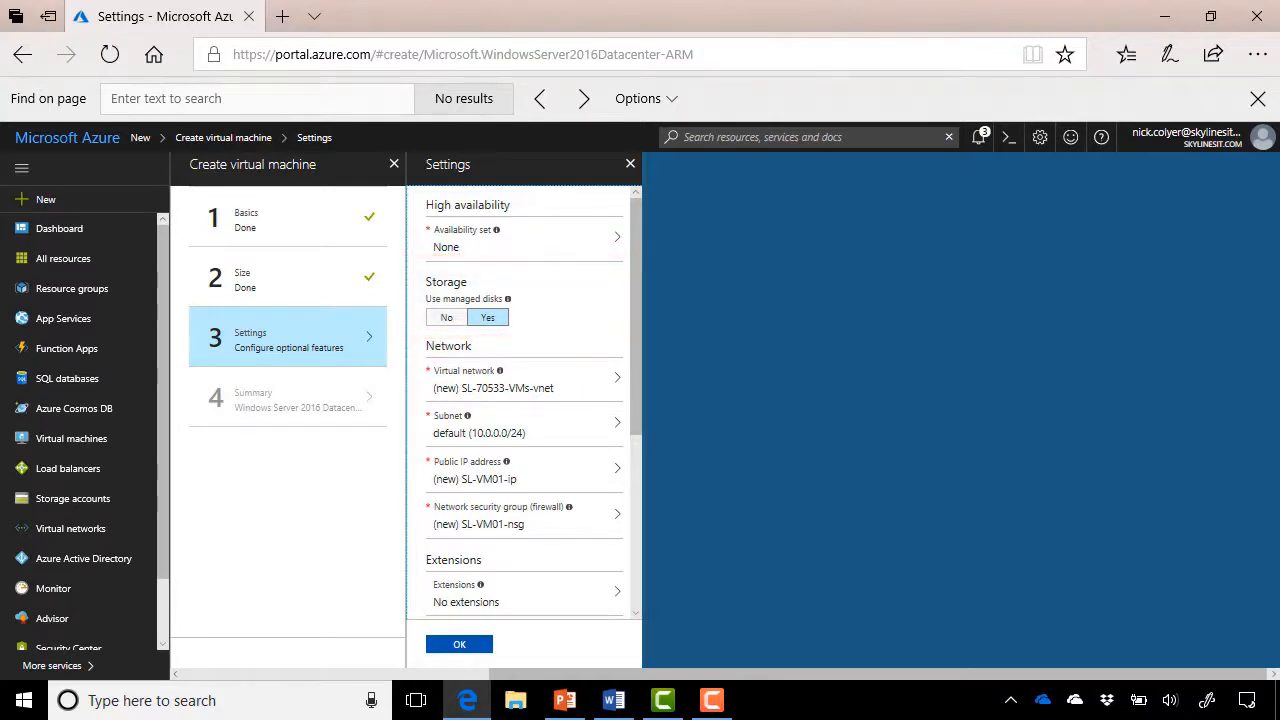
click(446, 316)
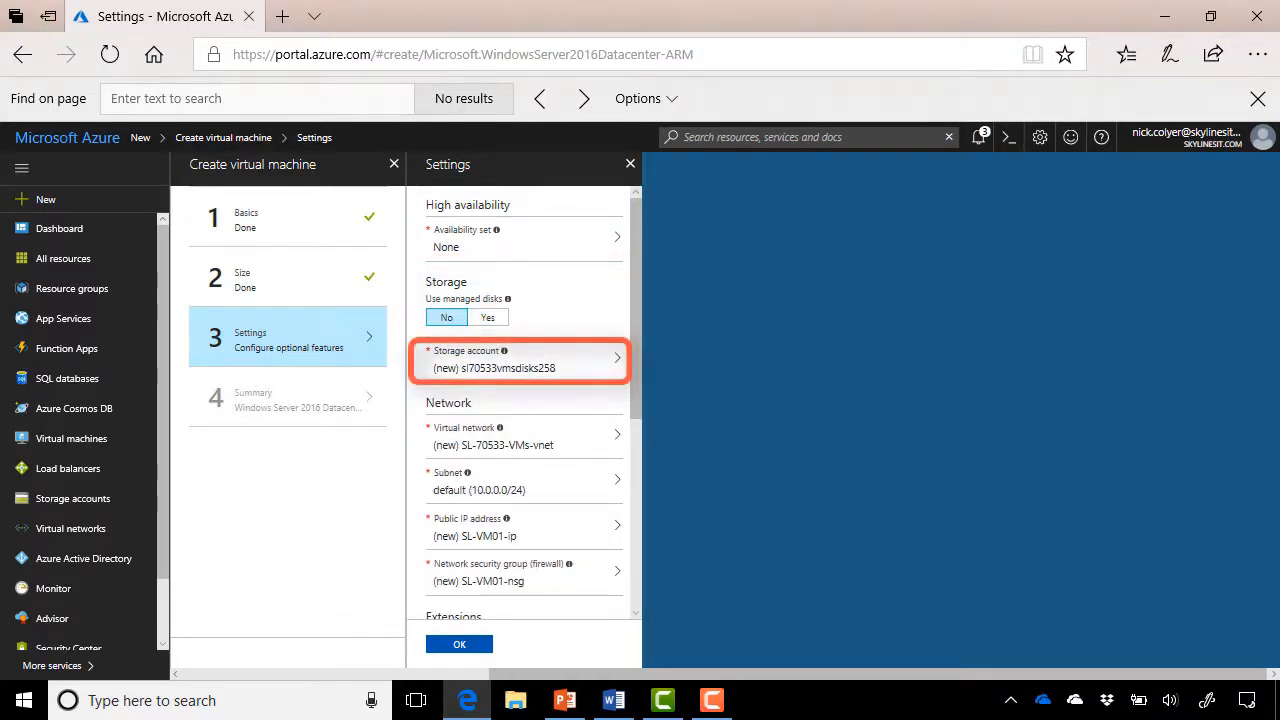
click(488, 316)
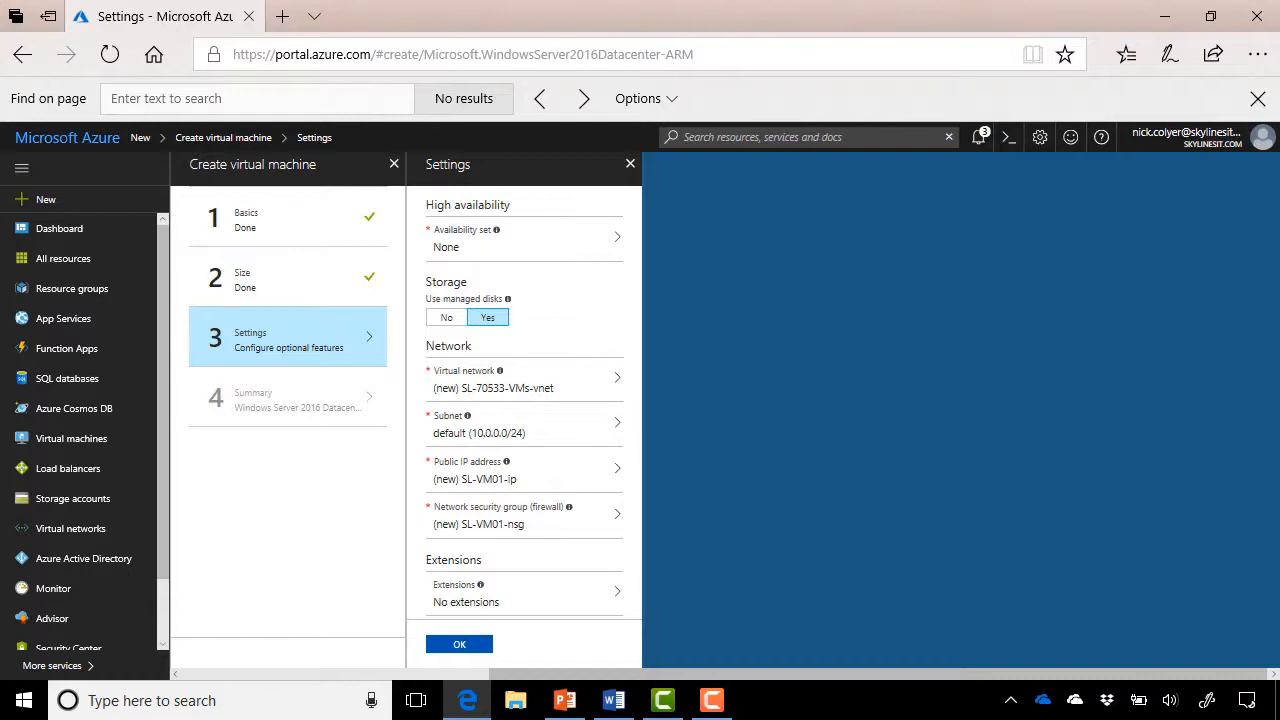
- Enable auto-shutdown at 7:00 PM UTC and accept the VM settings
scroll(down, 3)
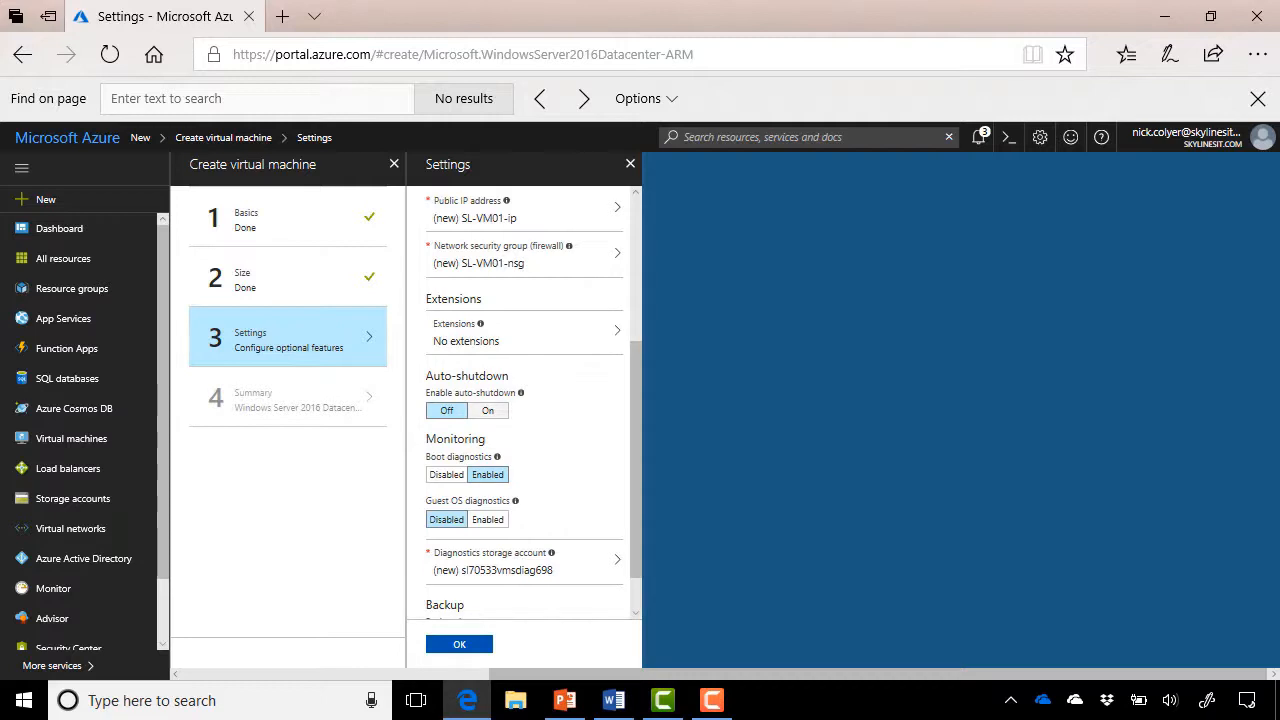
click(488, 410)
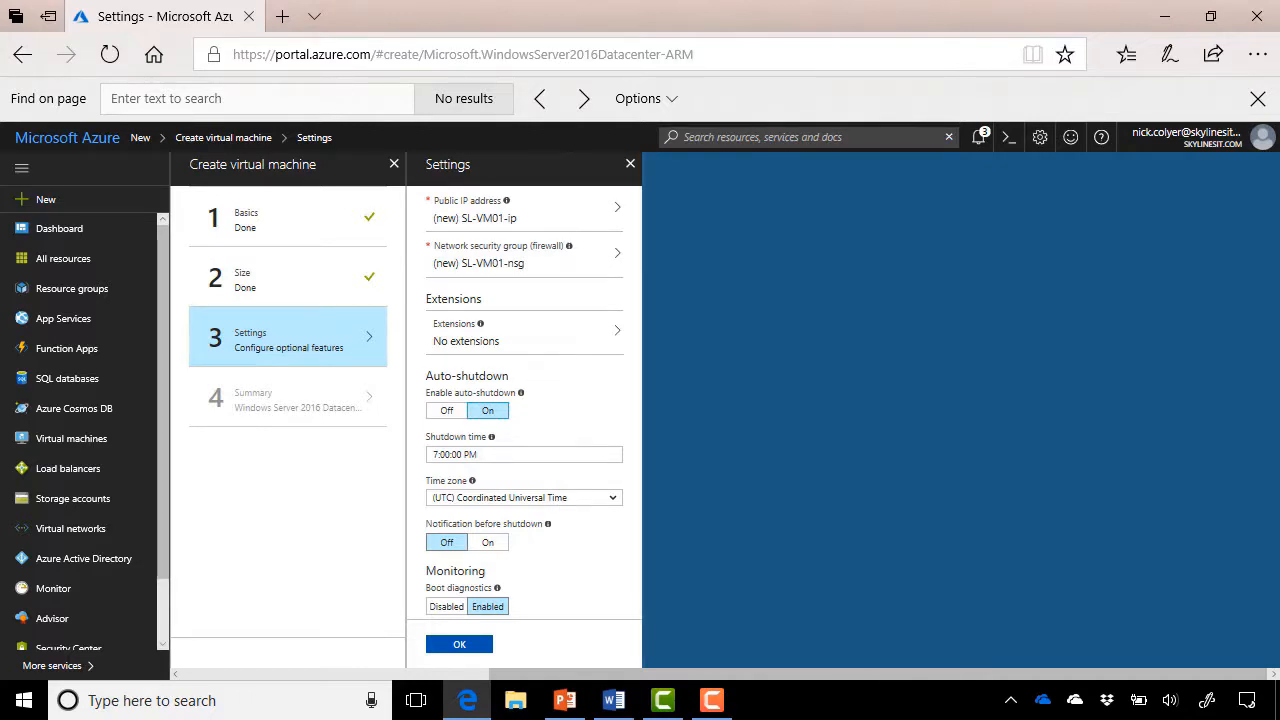
scroll(down, 3)
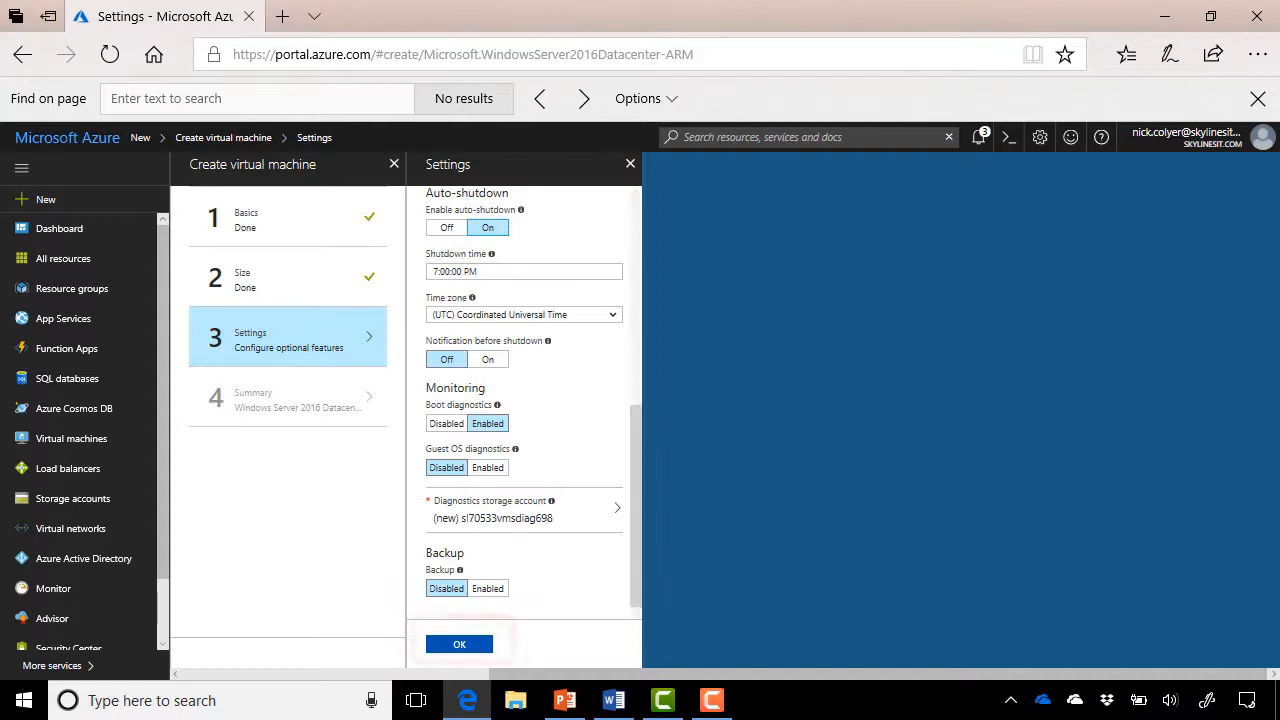
click(460, 644)
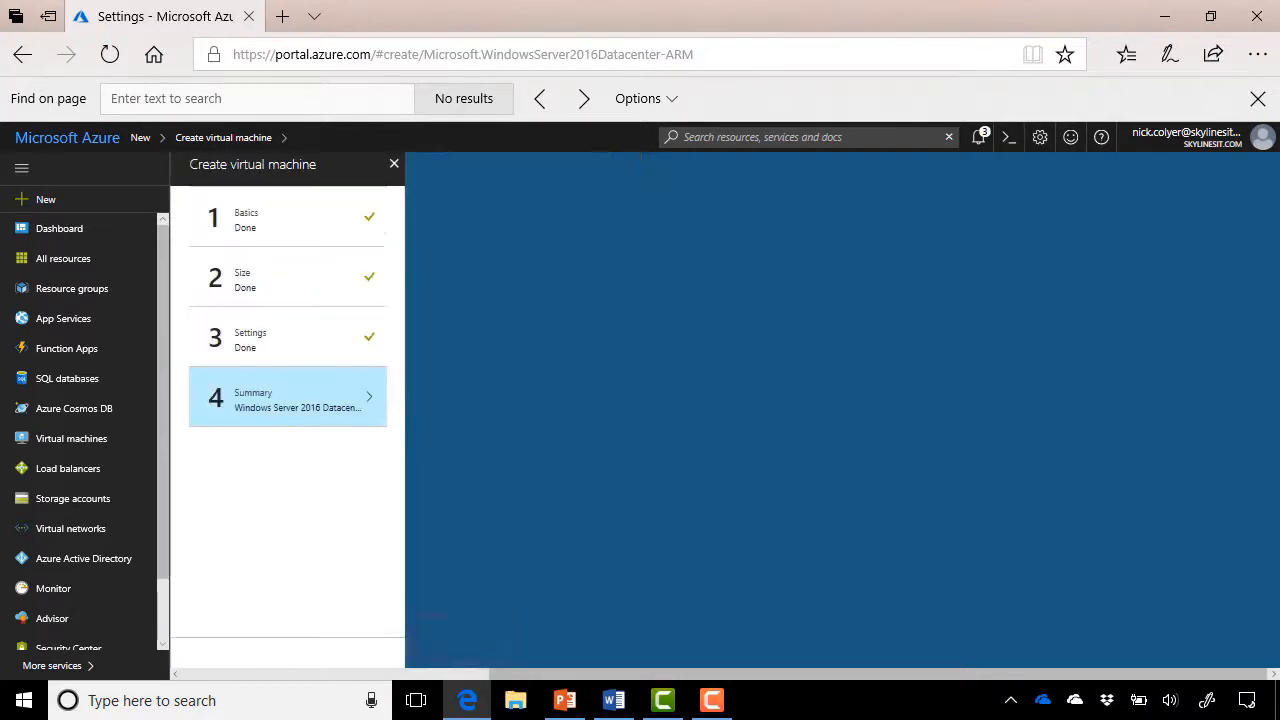
- Review the validated summary and submit creation of the Windows Server 2016 Datacenter VM
click(288, 396)
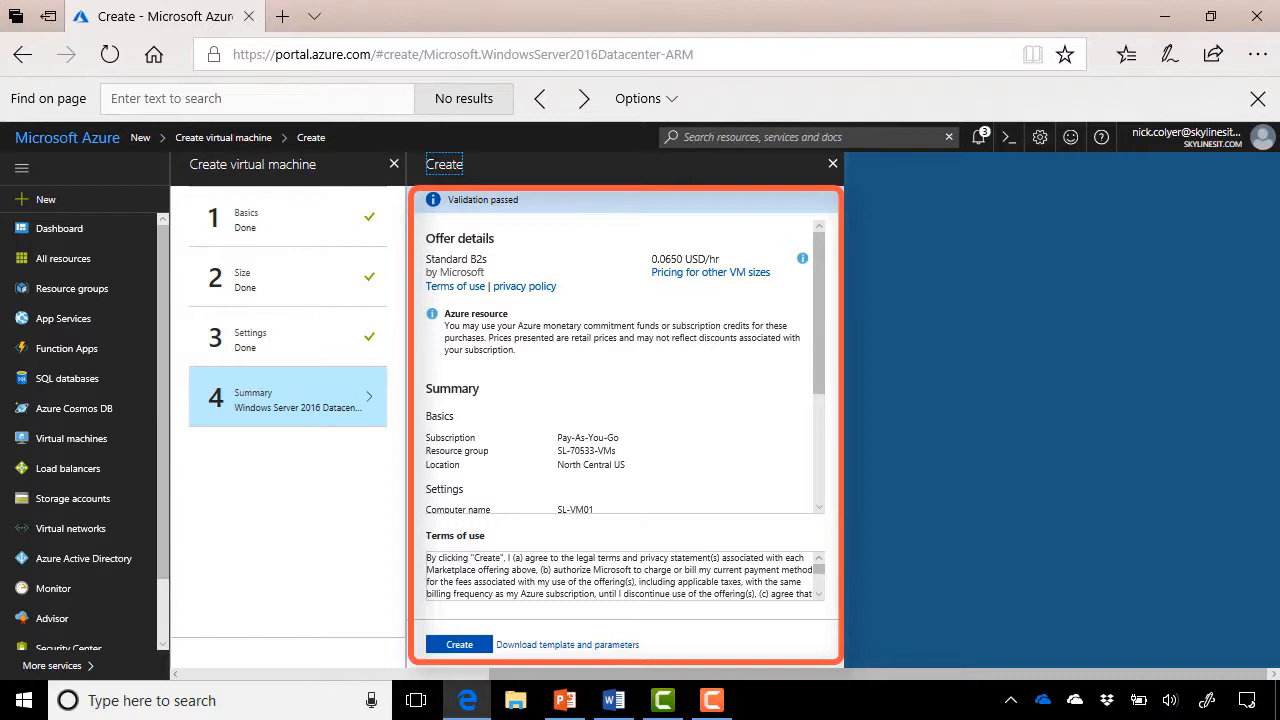
scroll(down, 3)
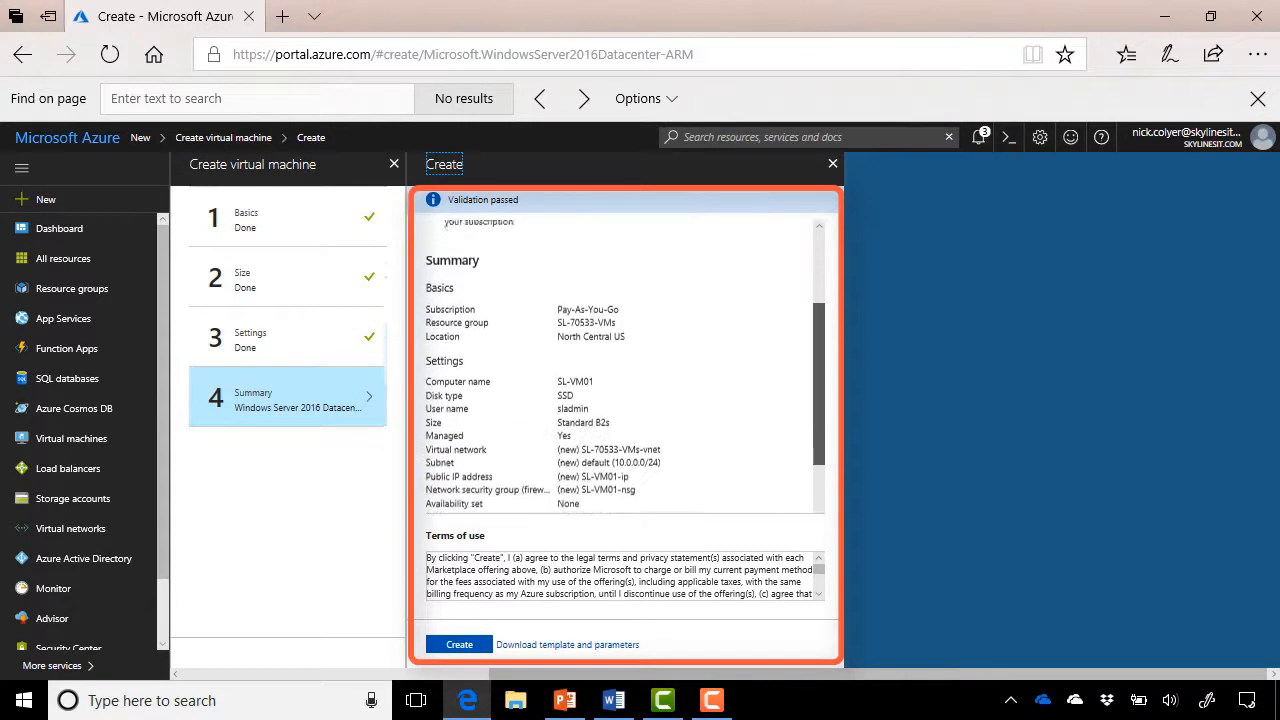
scroll(down, 3)
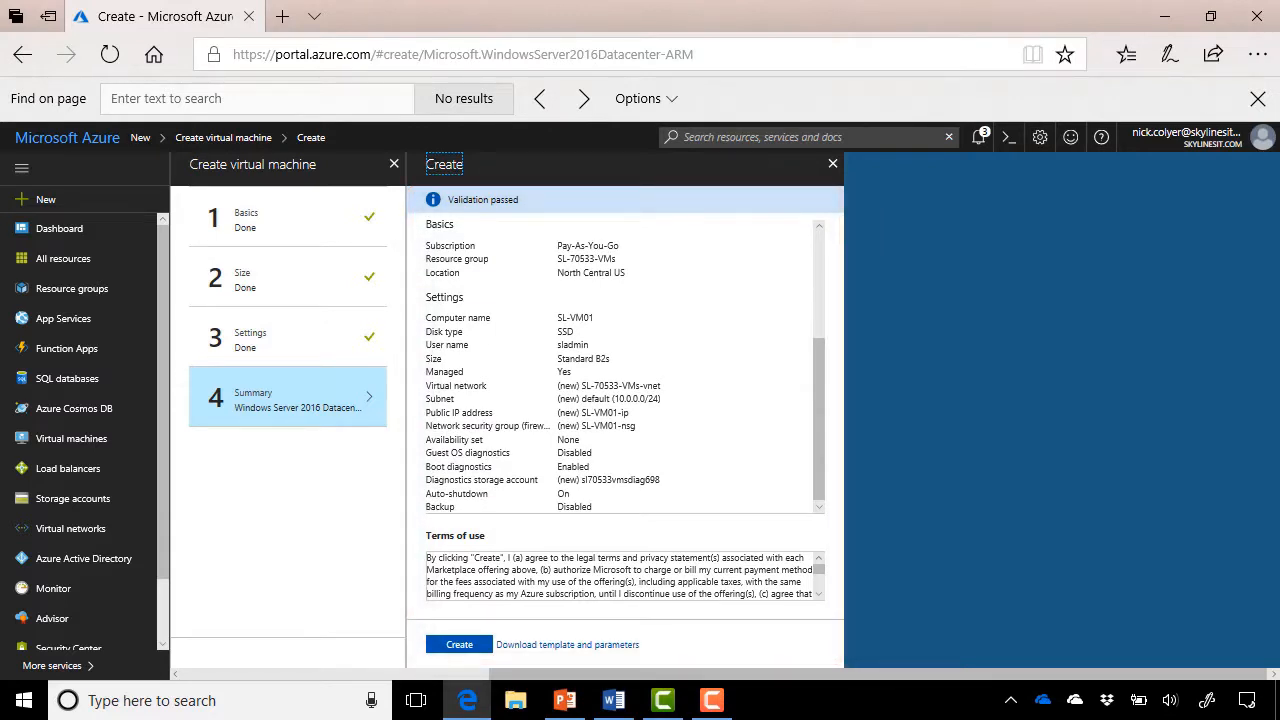
mouse_move(568, 644)
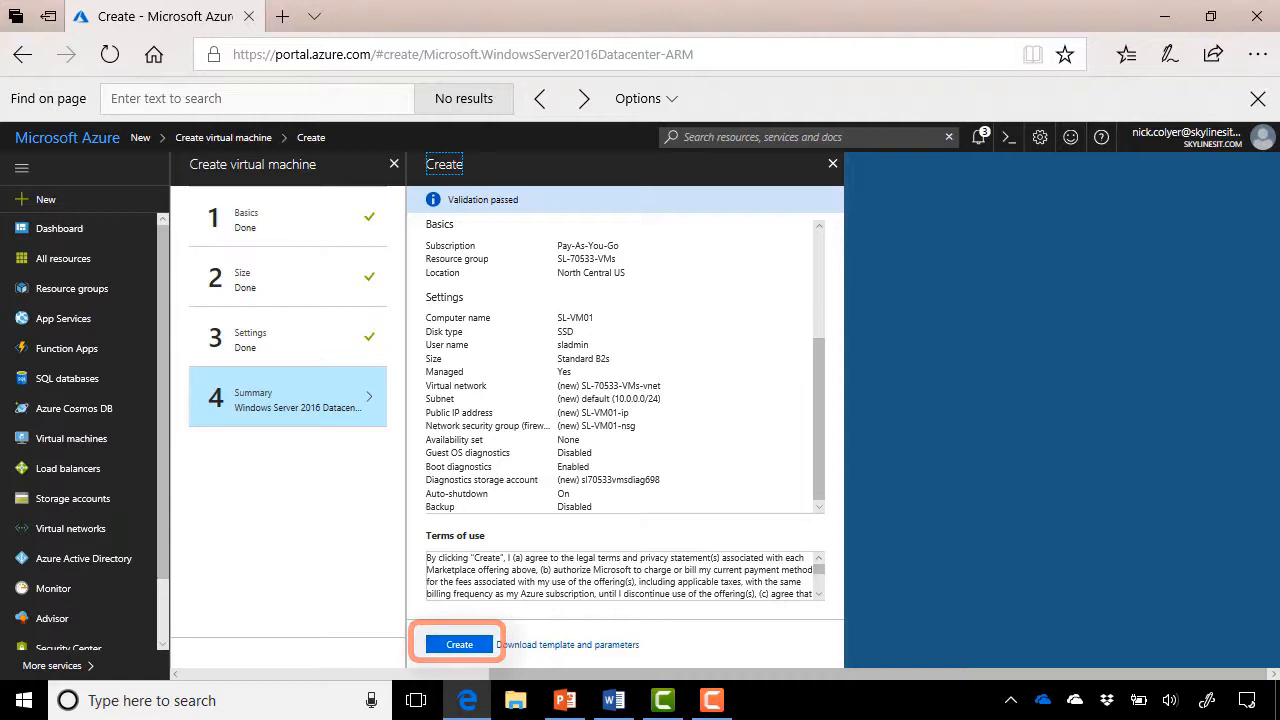
click(460, 644)
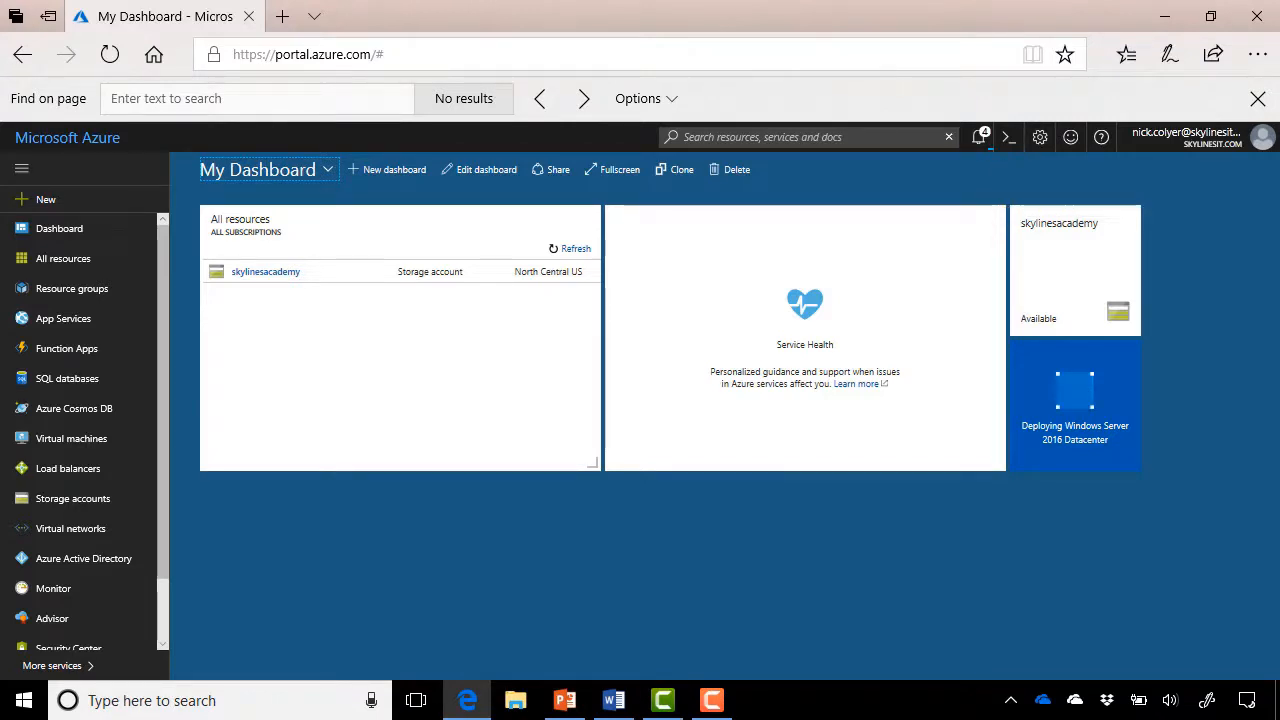
- List virtual machines and refresh to show SL-VM01 running in North Central US
click(72, 438)
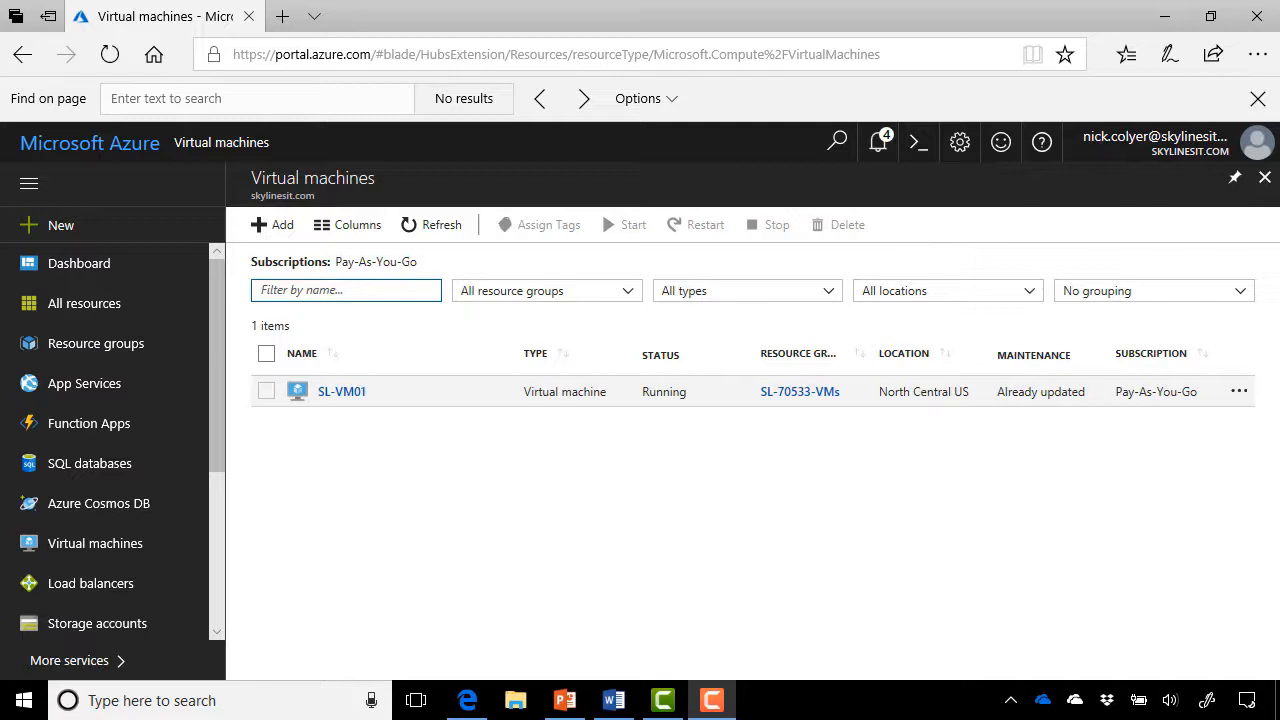
click(96, 544)
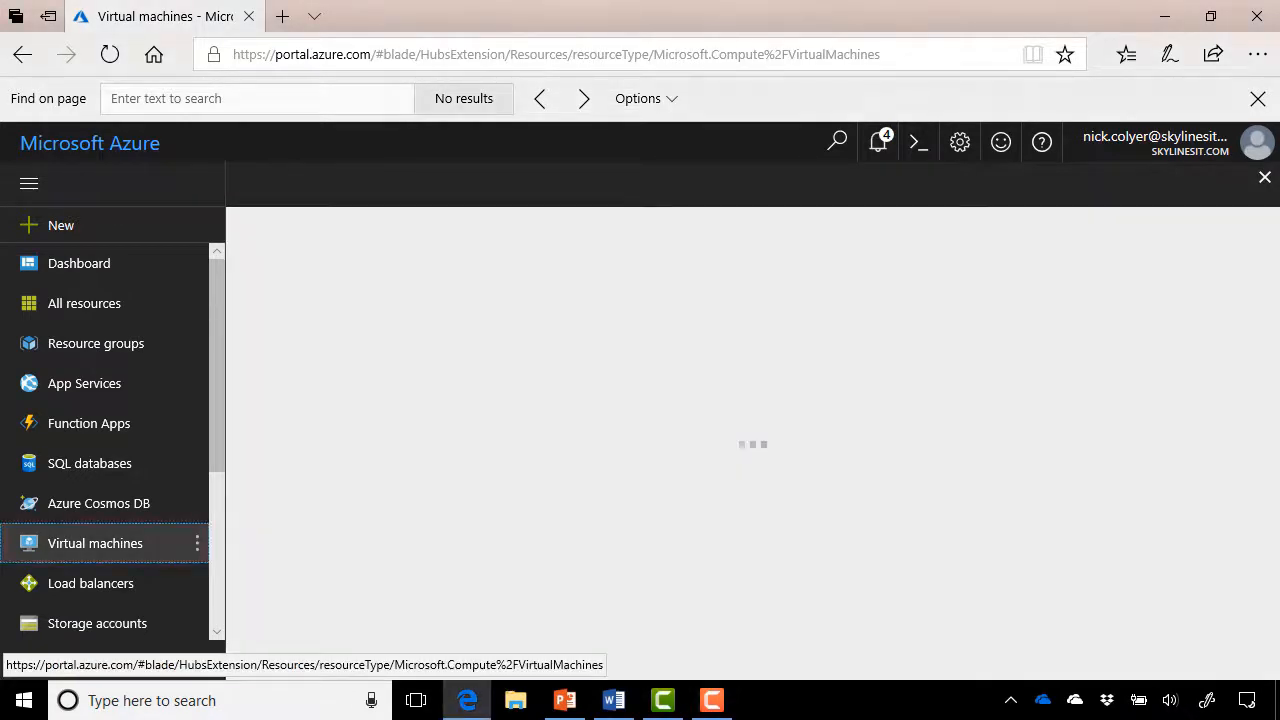
click(96, 544)
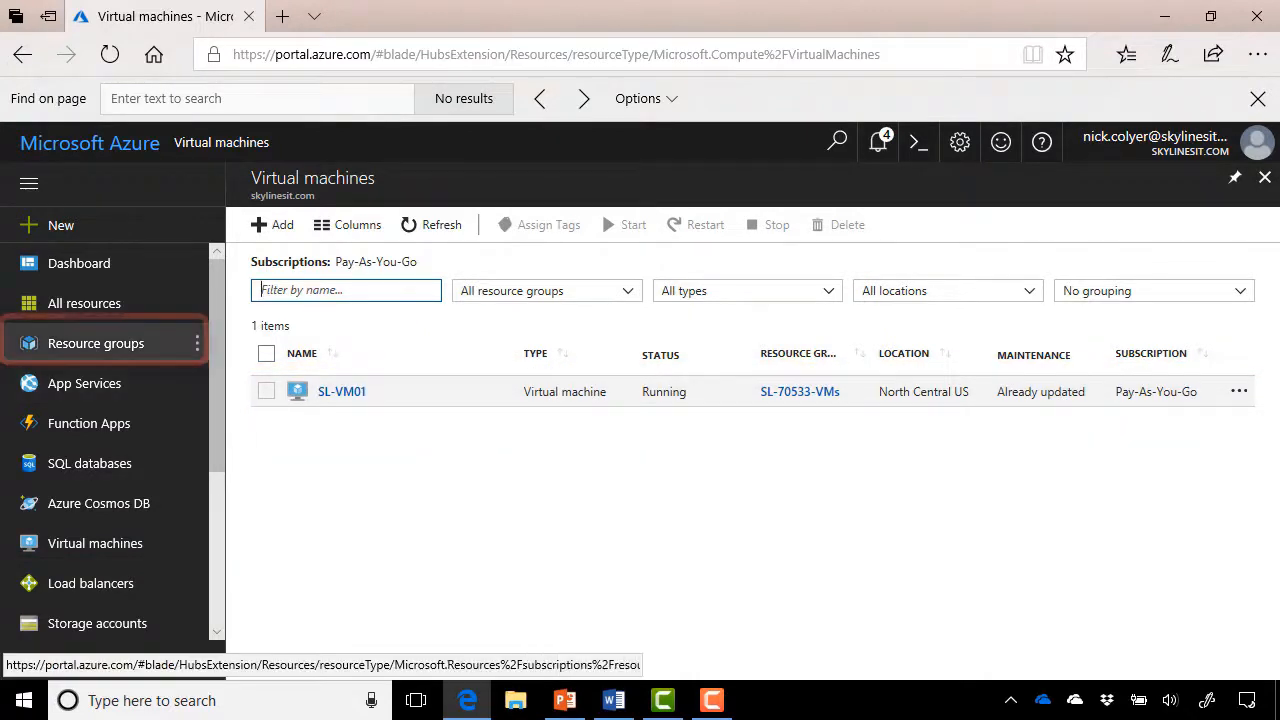
- Open the SL-70533-VMs resource group from the Resource groups list
click(96, 344)
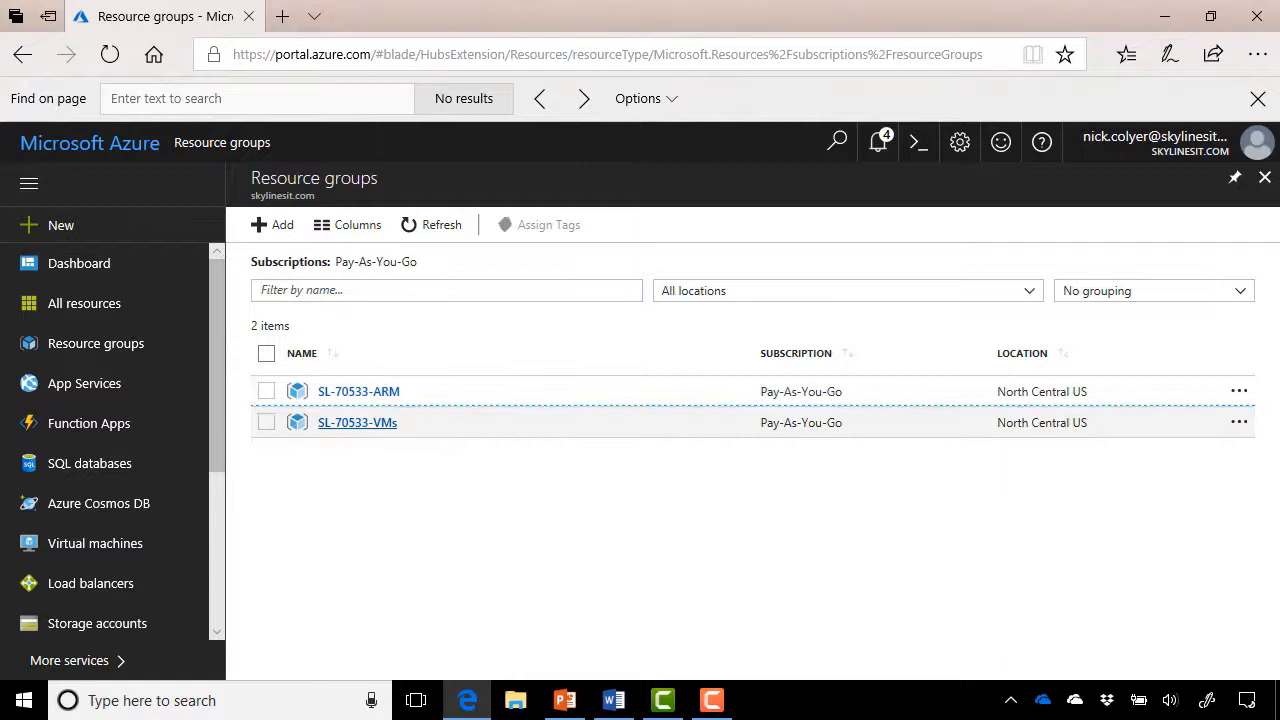
click(356, 422)
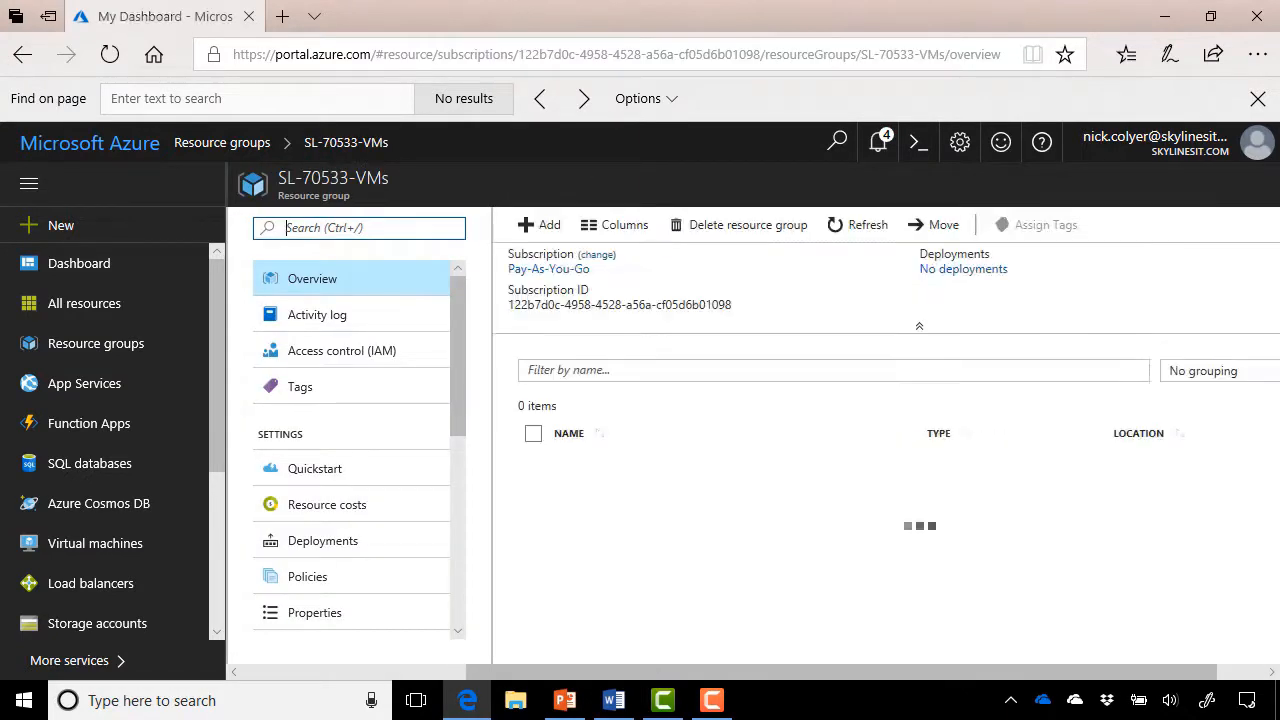